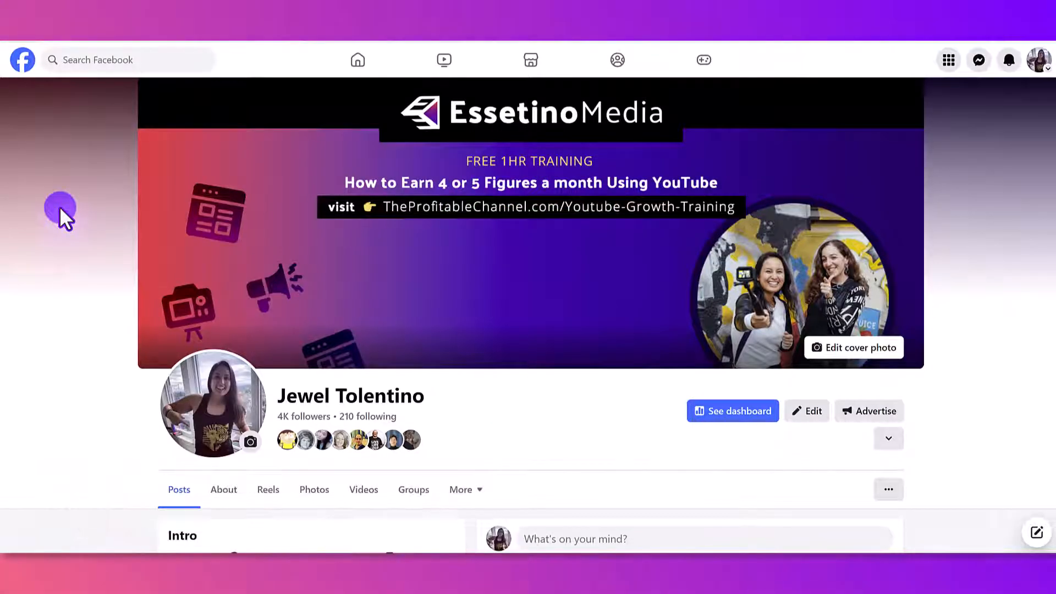
{"action": "mouse_move", "coordinate": [825, 232]}
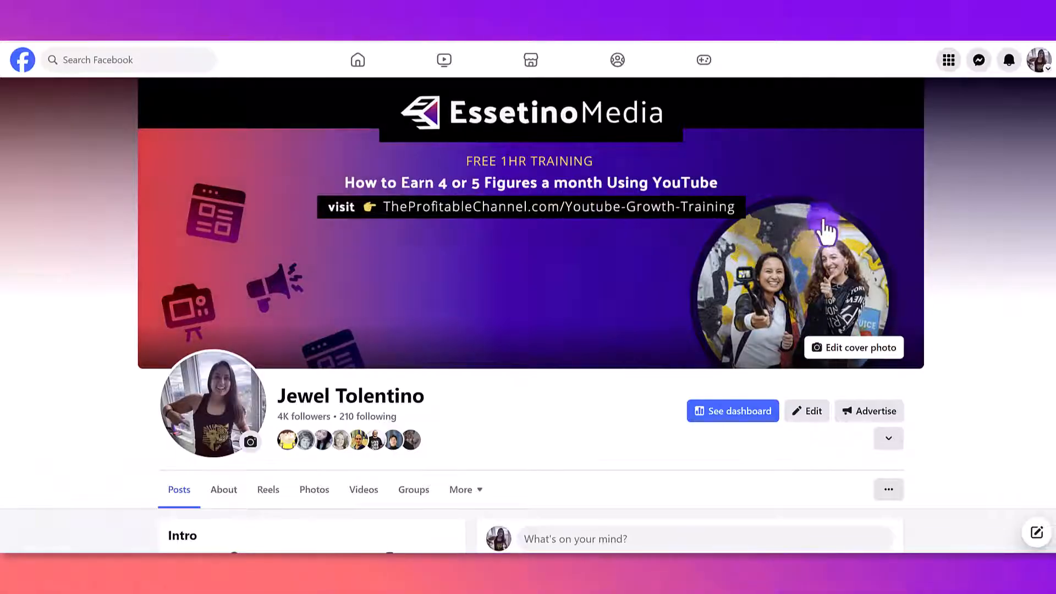
{"action": "mouse_move", "coordinate": [1038, 72]}
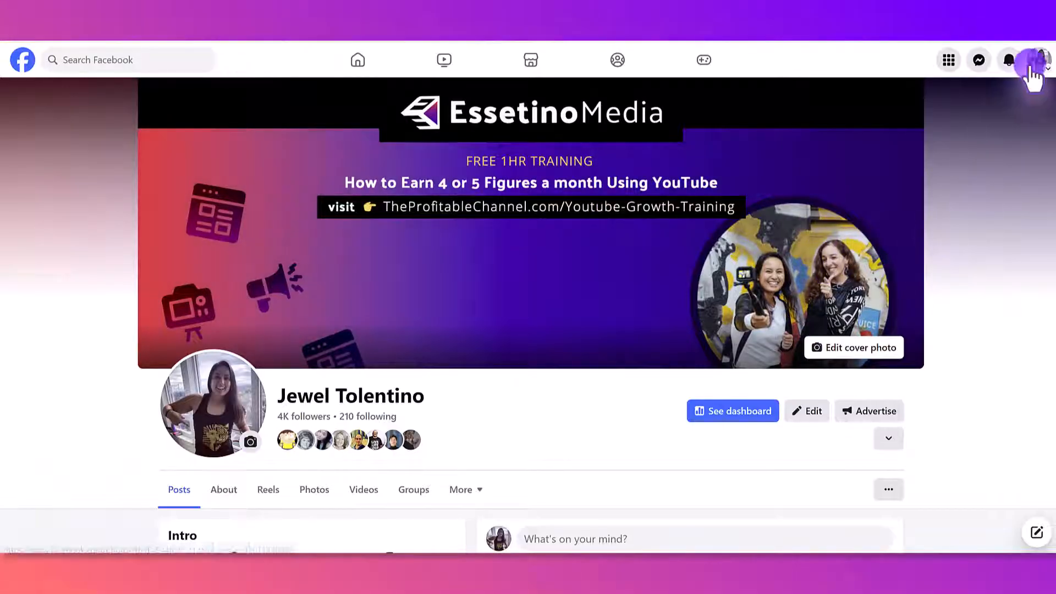
{"action": "mouse_move", "coordinate": [1038, 60]}
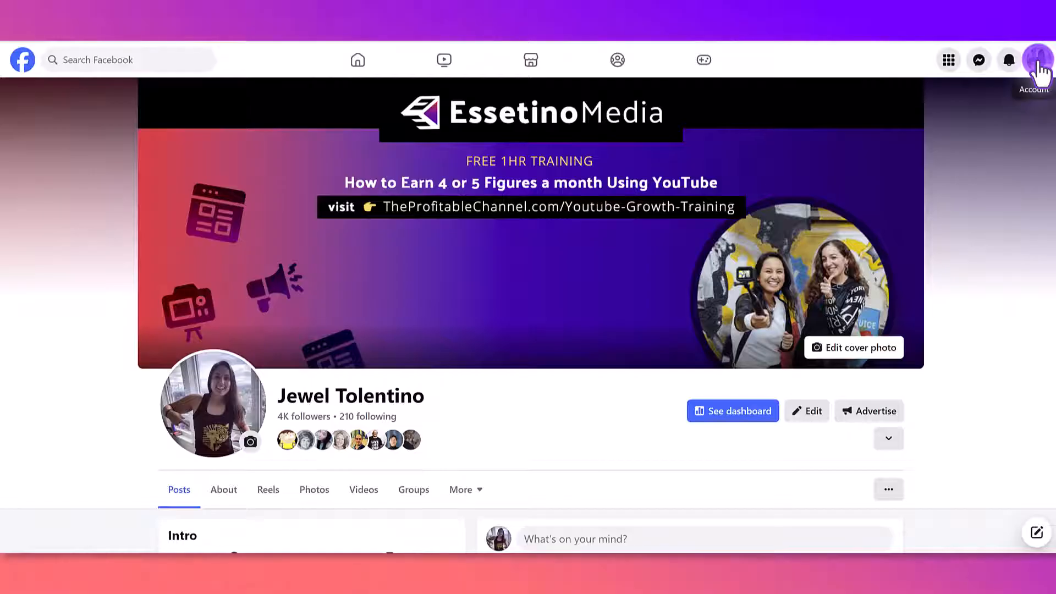
Step: Go from the Facebook account menu to Meta Business Suite for the Essetino Media page
{"action": "left_click", "coordinate": [1038, 59]}
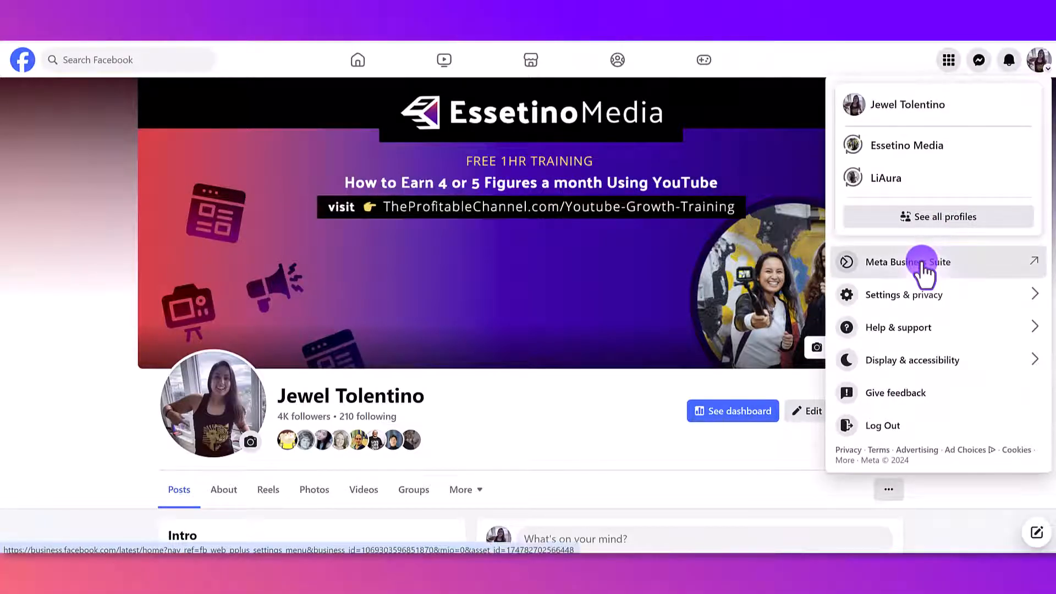
{"action": "left_click", "coordinate": [908, 262]}
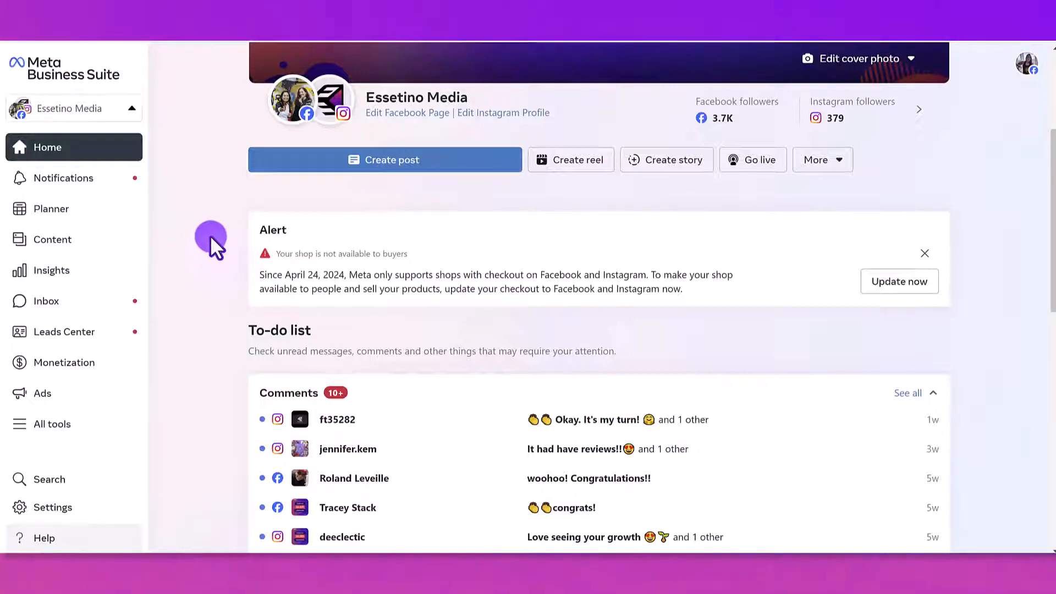
{"action": "mouse_move", "coordinate": [64, 461]}
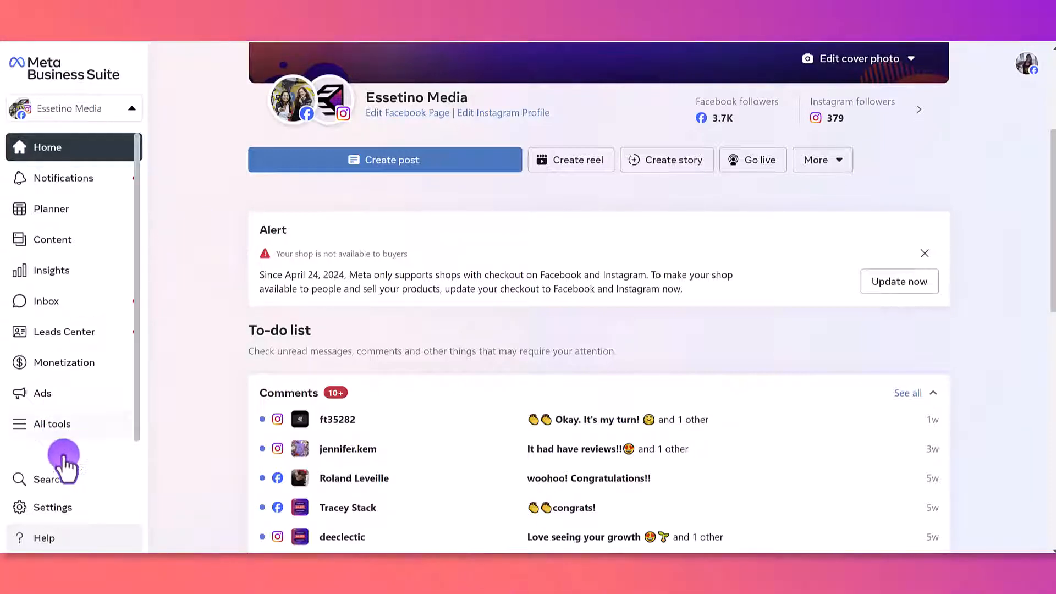
{"action": "mouse_move", "coordinate": [51, 508]}
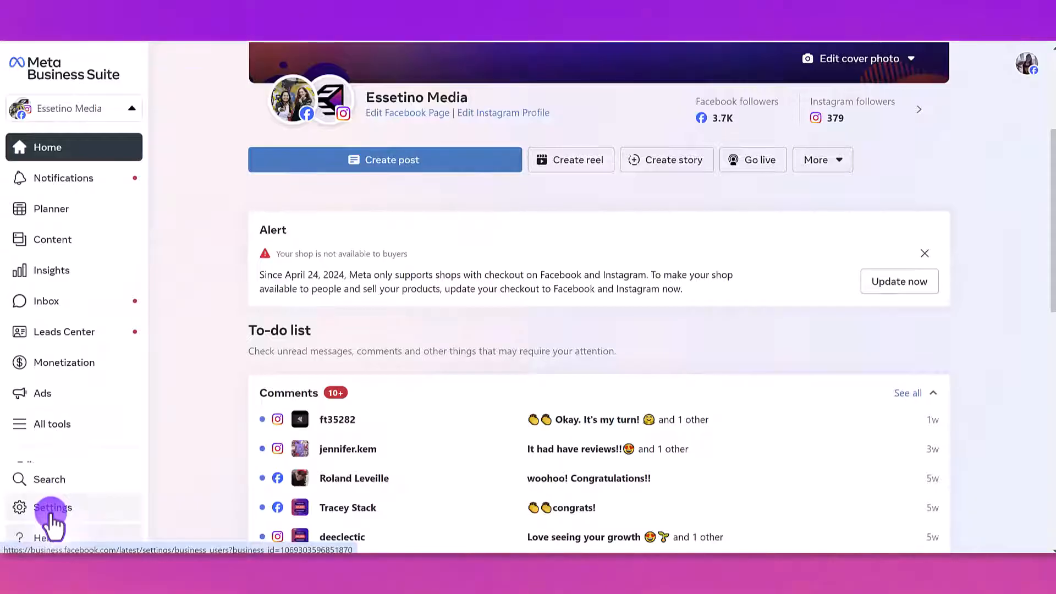
Step: Show the People list in the Jewel Tolentino portfolio settings
{"action": "left_click", "coordinate": [52, 508]}
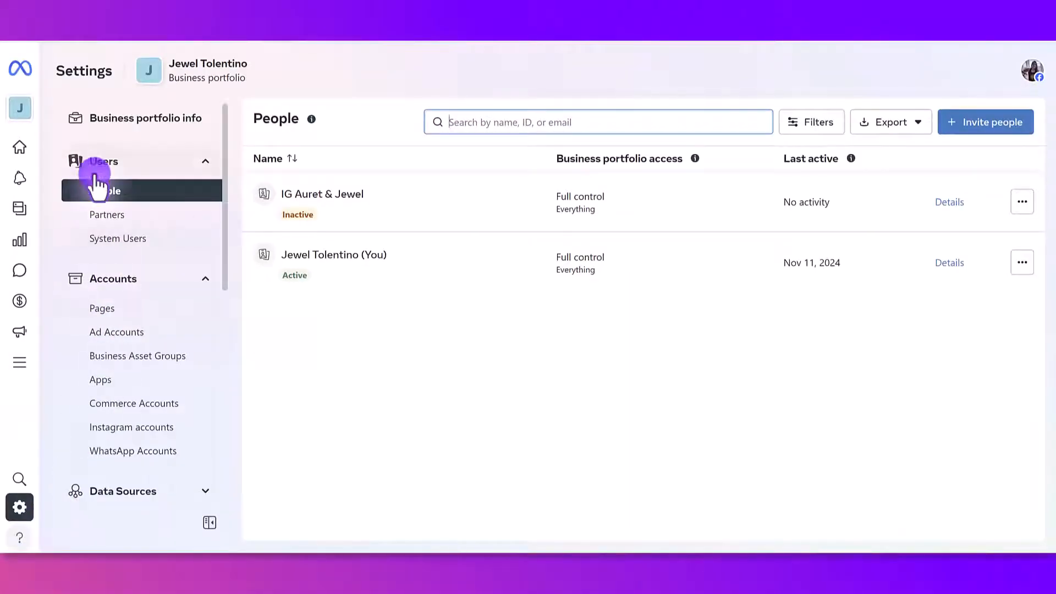
{"action": "mouse_move", "coordinate": [98, 202]}
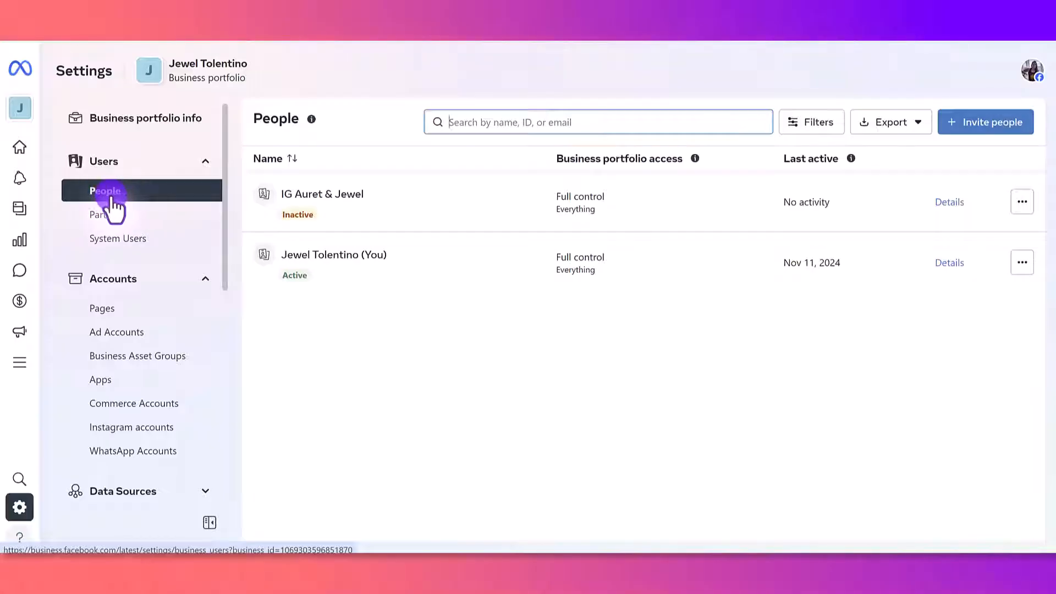
{"action": "mouse_move", "coordinate": [994, 131]}
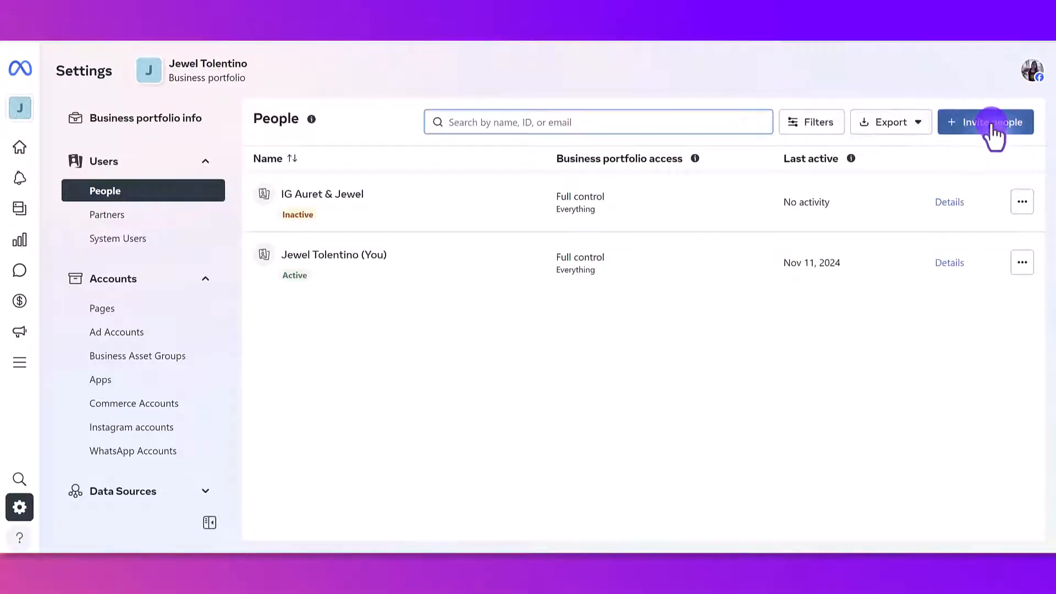
Step: Start an Invite people dialog for the Jewel Tolentino business portfolio
{"action": "left_click", "coordinate": [985, 122]}
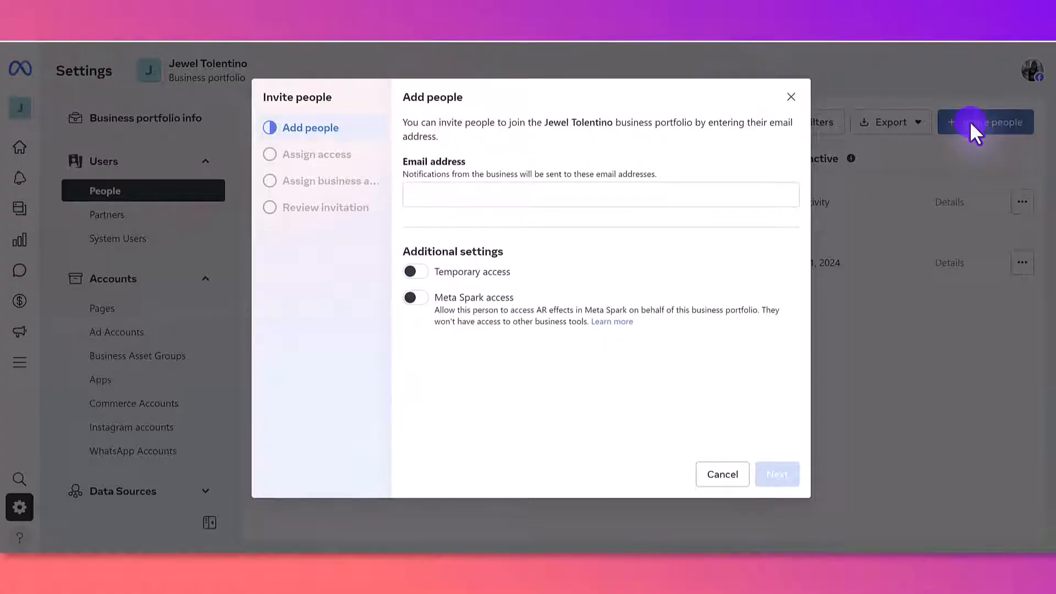
{"action": "mouse_move", "coordinate": [682, 231]}
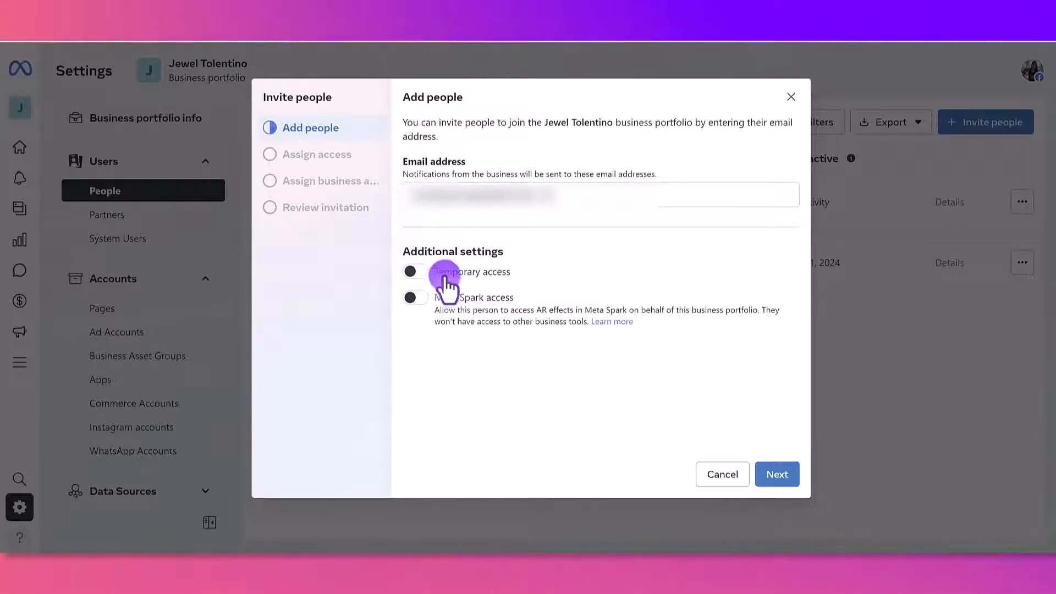
{"action": "mouse_move", "coordinate": [535, 283]}
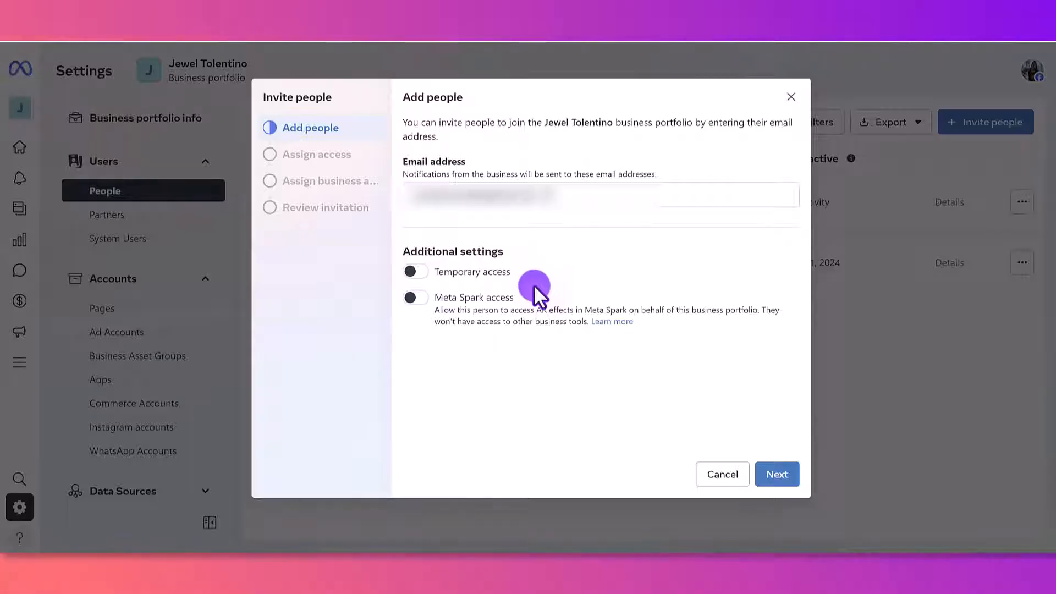
{"action": "mouse_move", "coordinate": [714, 401]}
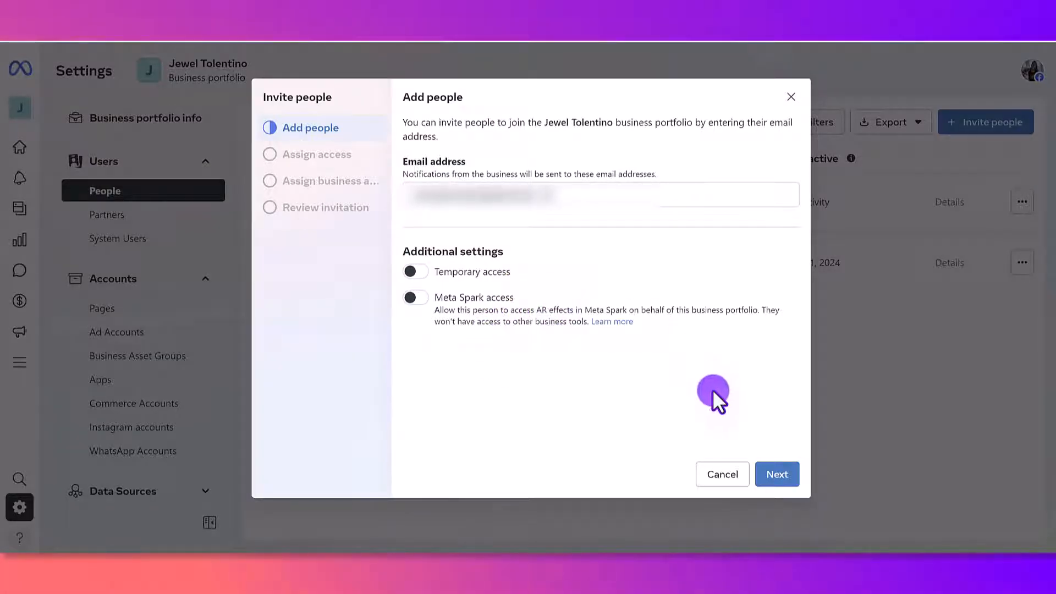
{"action": "mouse_move", "coordinate": [721, 404]}
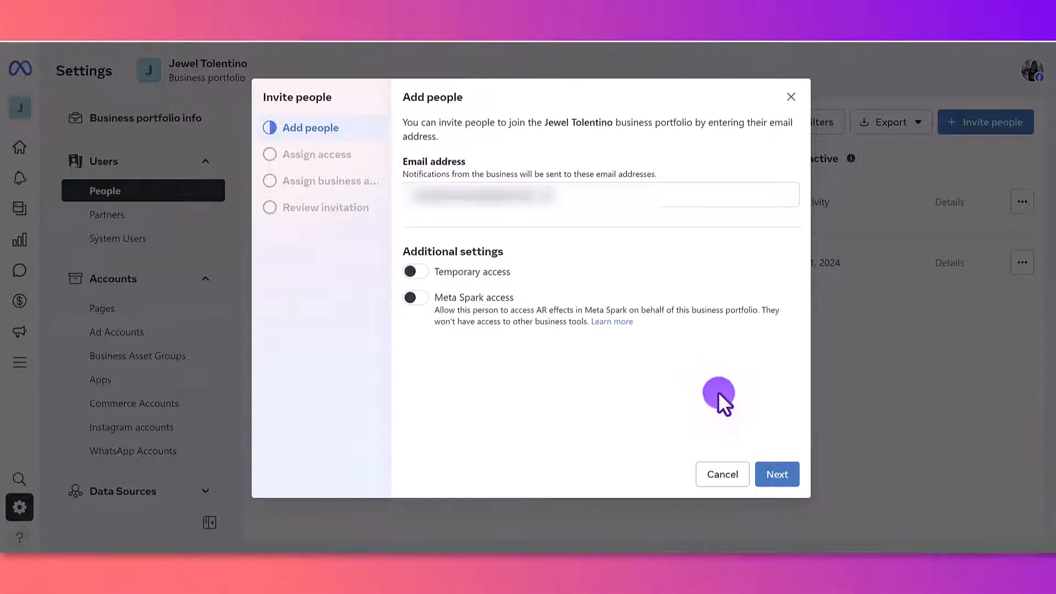
{"action": "mouse_move", "coordinate": [687, 373]}
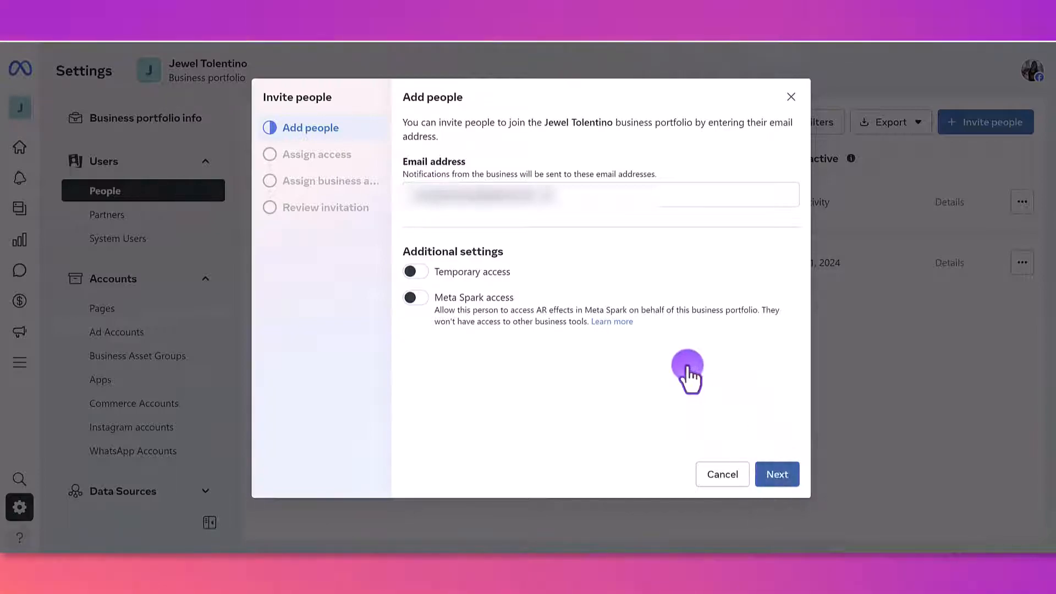
Step: Advance to Assign access with Basic partial access on and Full control off
{"action": "left_click", "coordinate": [777, 473]}
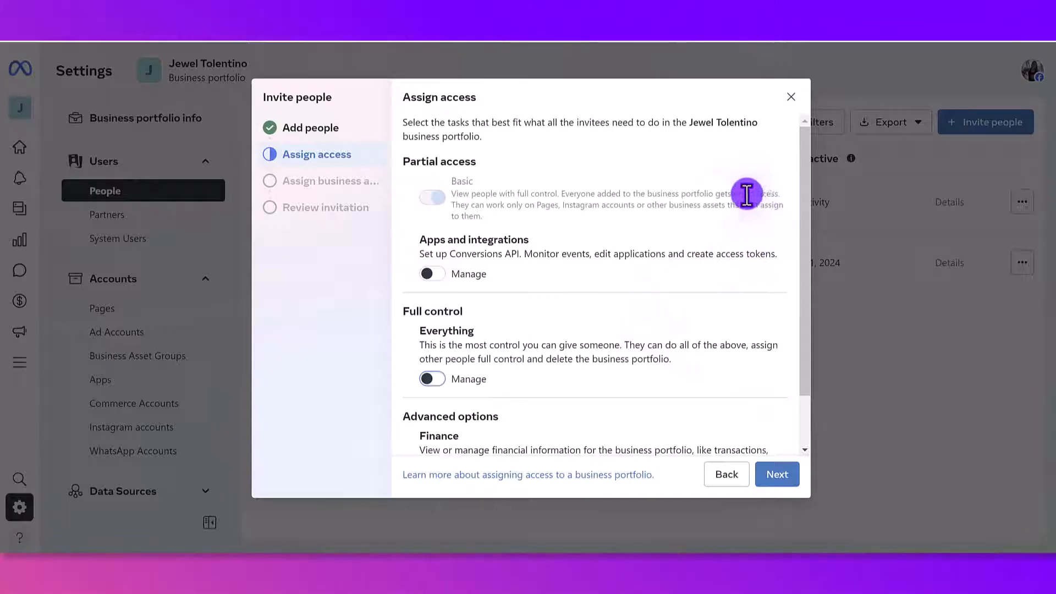
{"action": "mouse_move", "coordinate": [411, 148]}
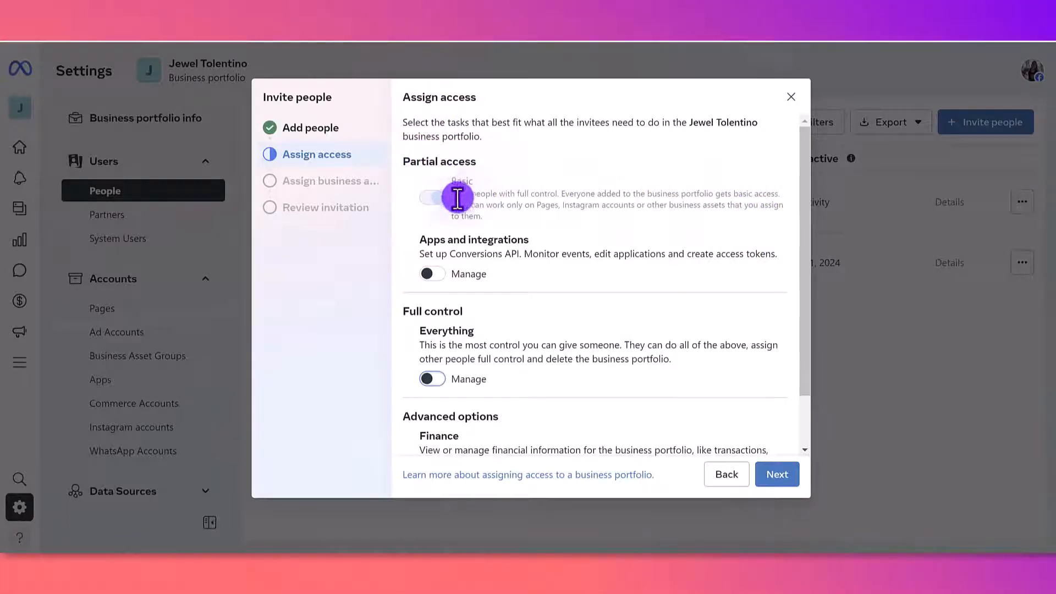
{"action": "mouse_move", "coordinate": [496, 219]}
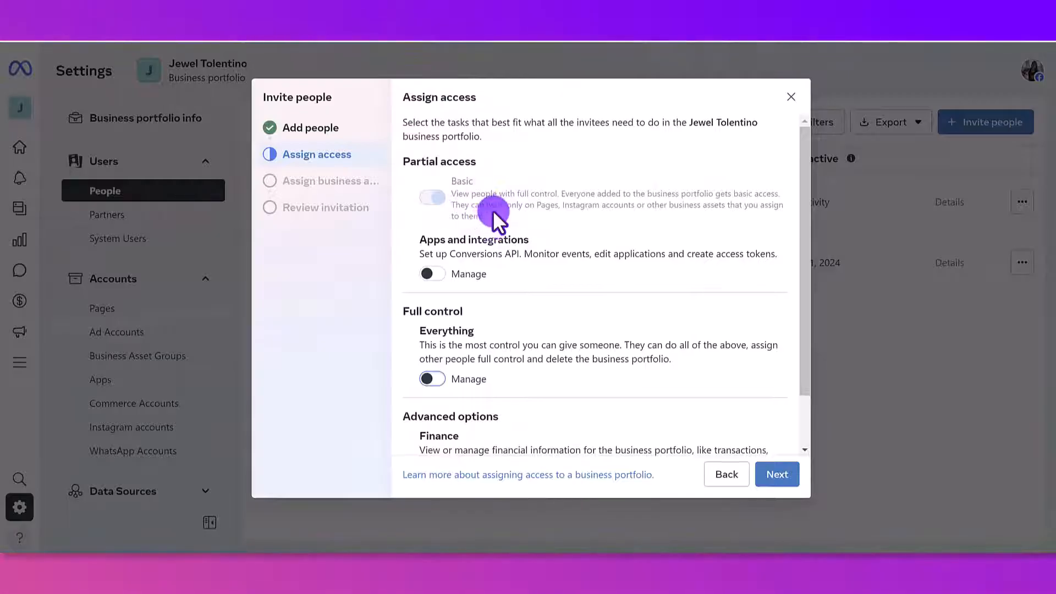
{"action": "mouse_move", "coordinate": [729, 198]}
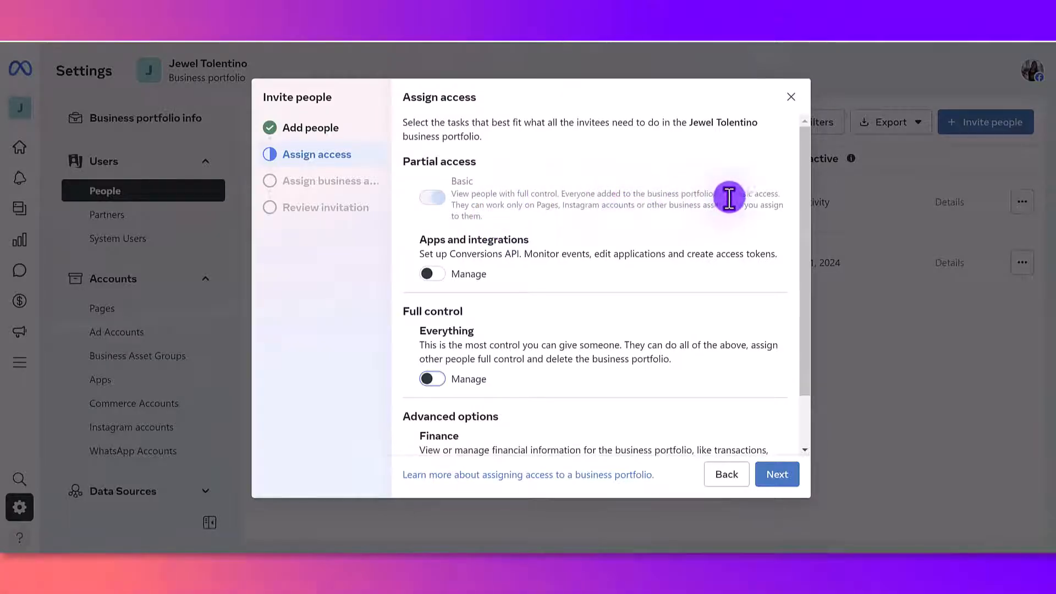
{"action": "mouse_move", "coordinate": [754, 192]}
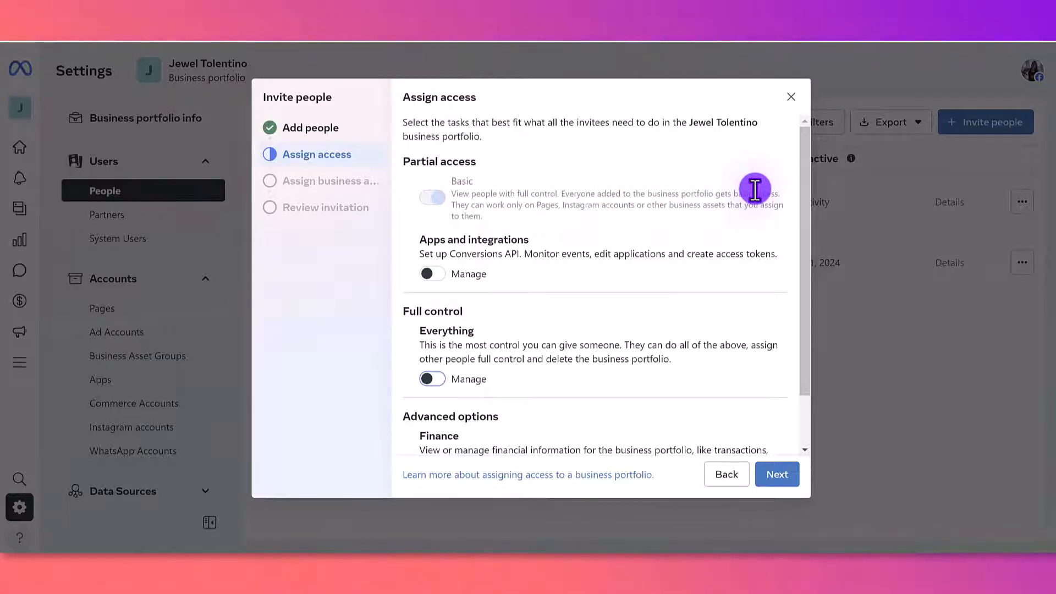
{"action": "mouse_move", "coordinate": [395, 330]}
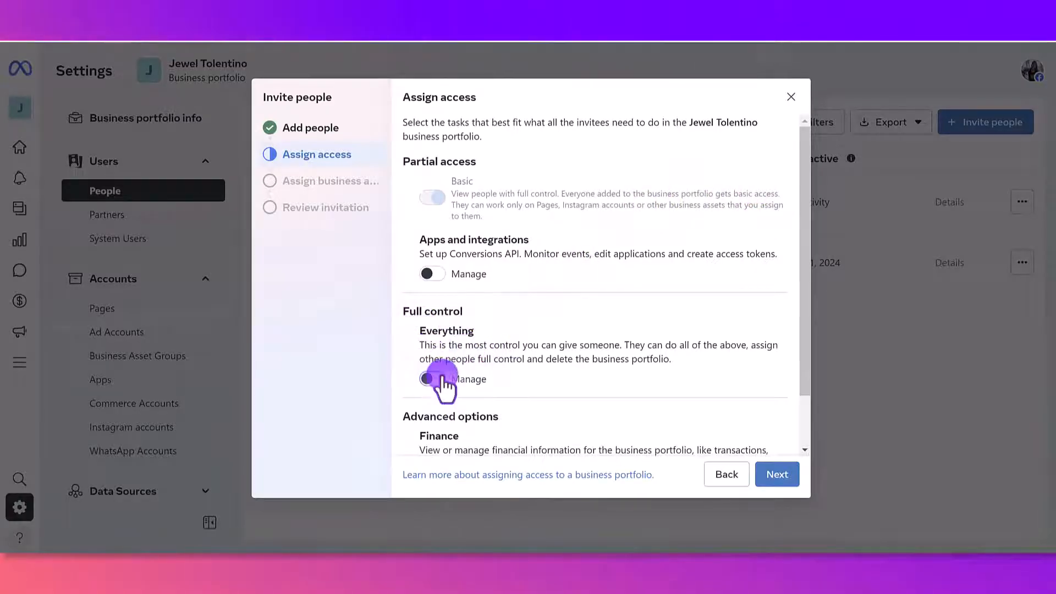
{"action": "left_click", "coordinate": [432, 378]}
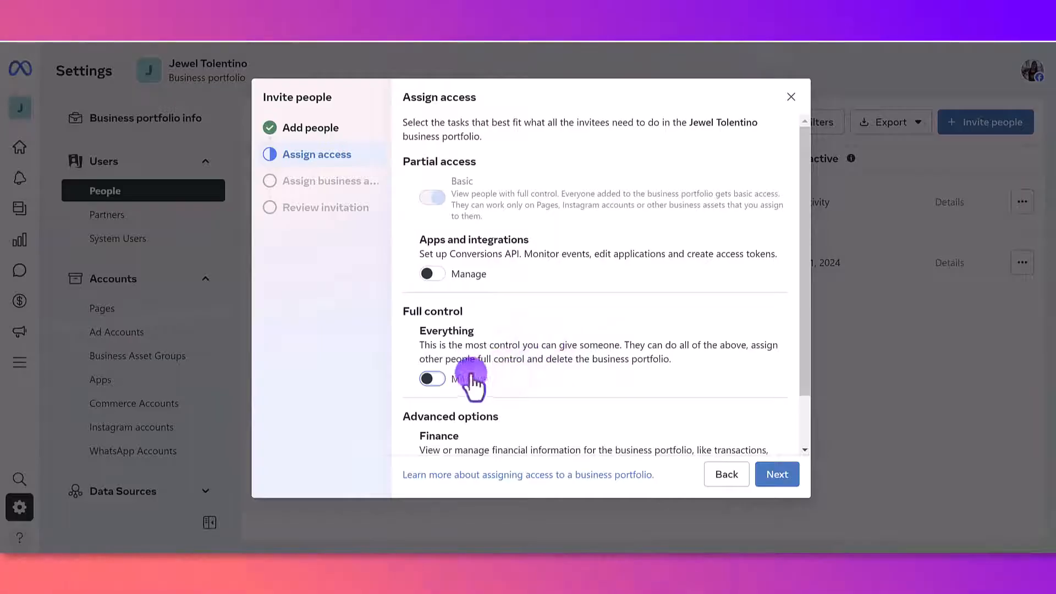
{"action": "mouse_move", "coordinate": [532, 377]}
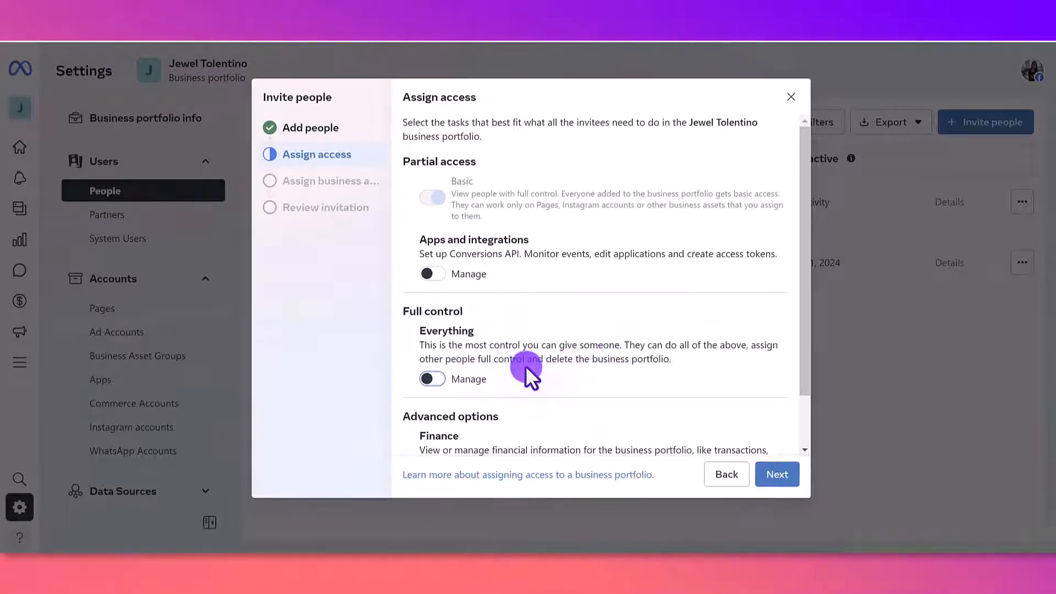
{"action": "mouse_move", "coordinate": [534, 374]}
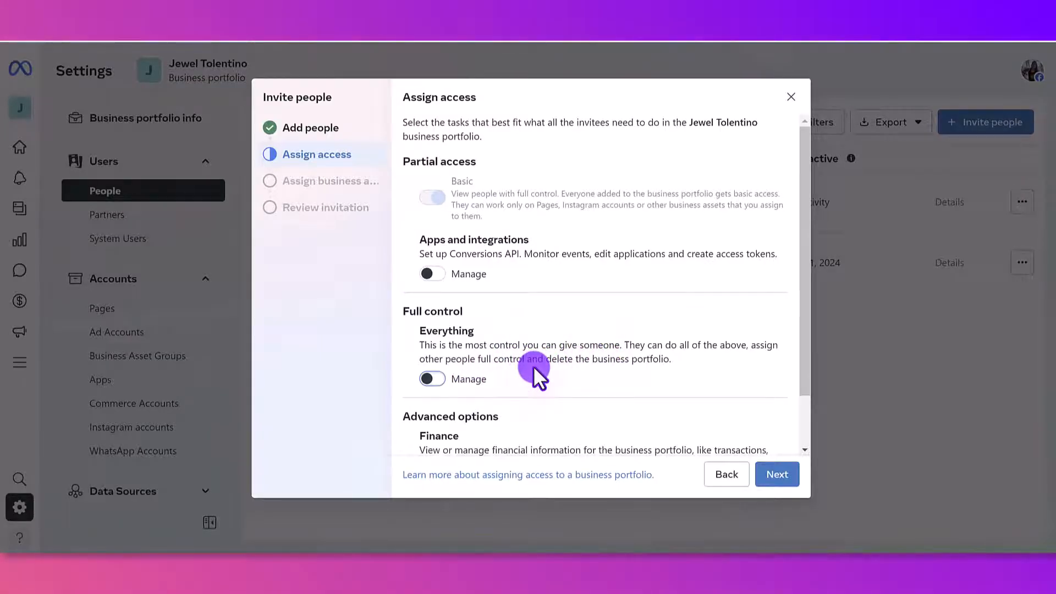
{"action": "mouse_move", "coordinate": [475, 172]}
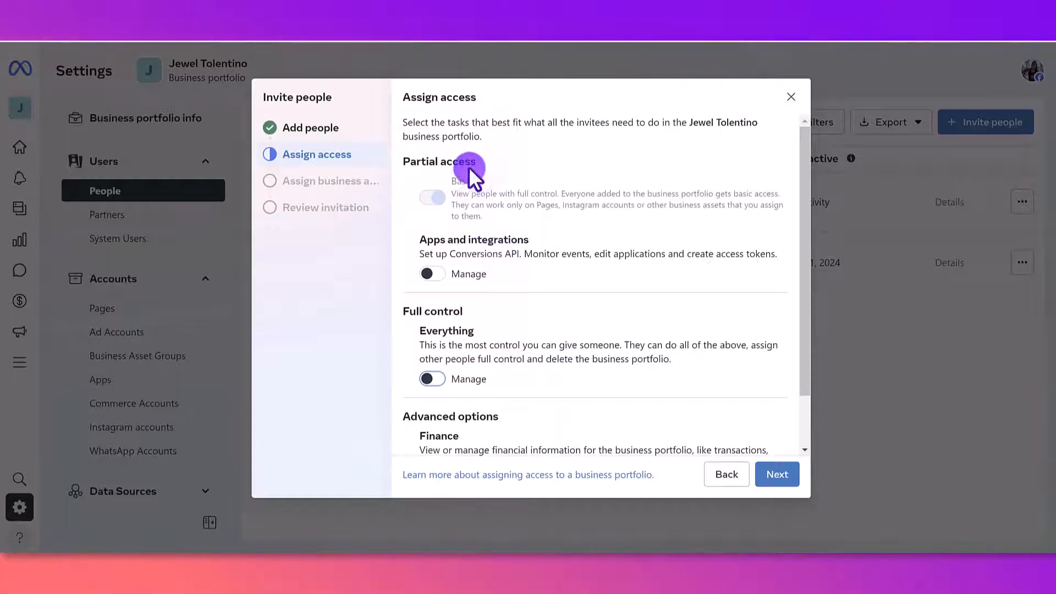
{"action": "mouse_move", "coordinate": [515, 185]}
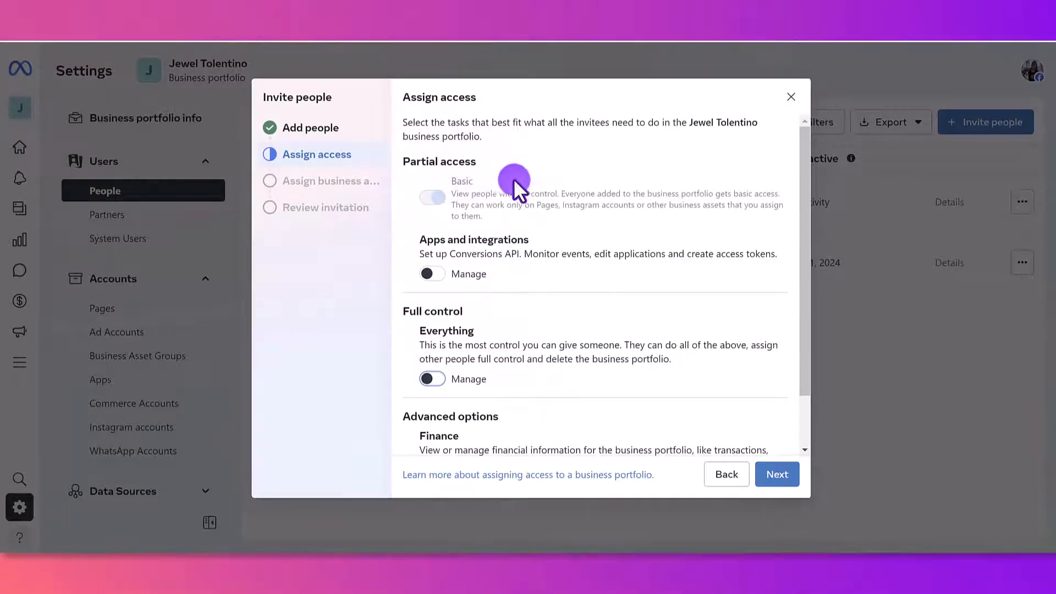
Step: Continue to the Assign business assets step with Pages listed
{"action": "left_click", "coordinate": [777, 473]}
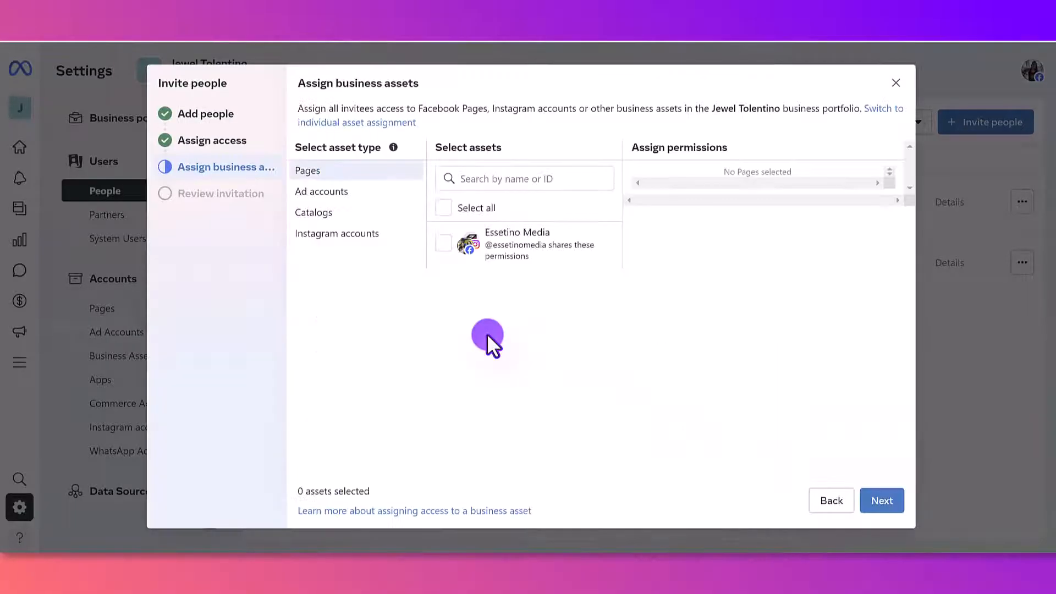
{"action": "mouse_move", "coordinate": [485, 320]}
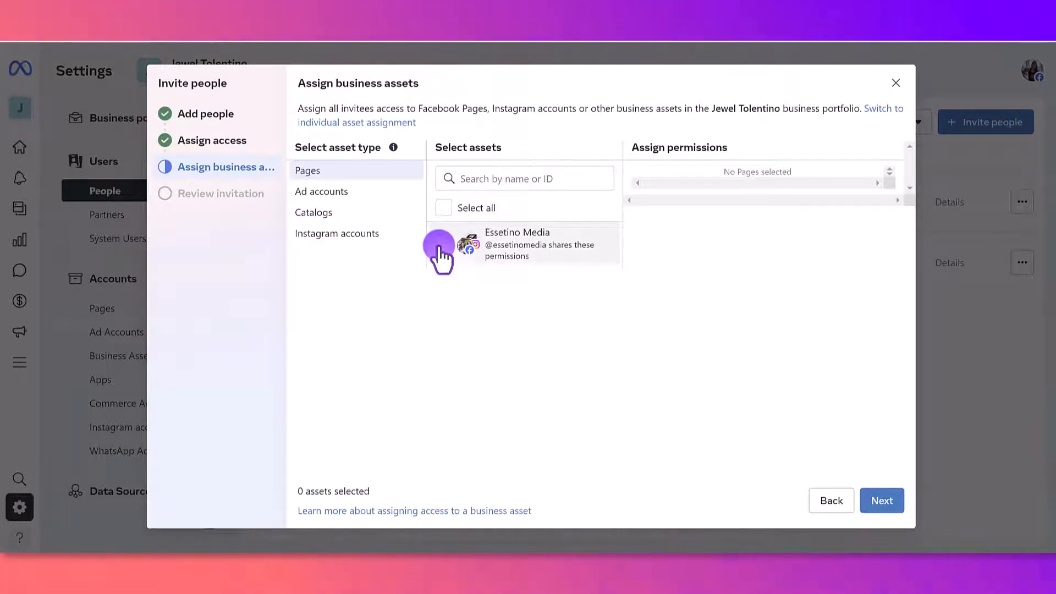
Step: Select the Essetino Media Page and switch on Content and Community activity permissions
{"action": "left_click", "coordinate": [444, 243]}
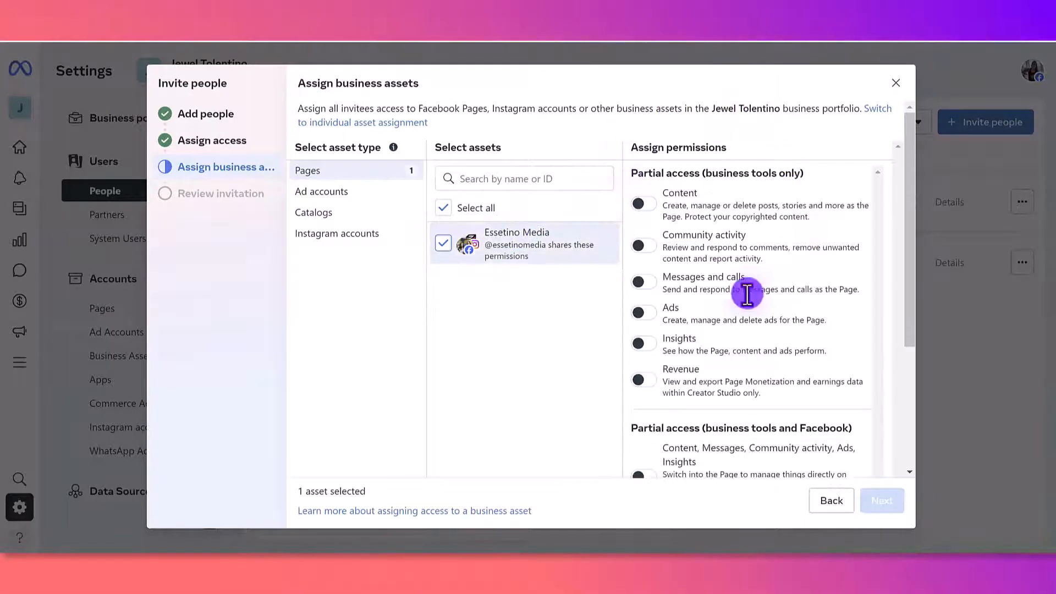
{"action": "mouse_move", "coordinate": [684, 174]}
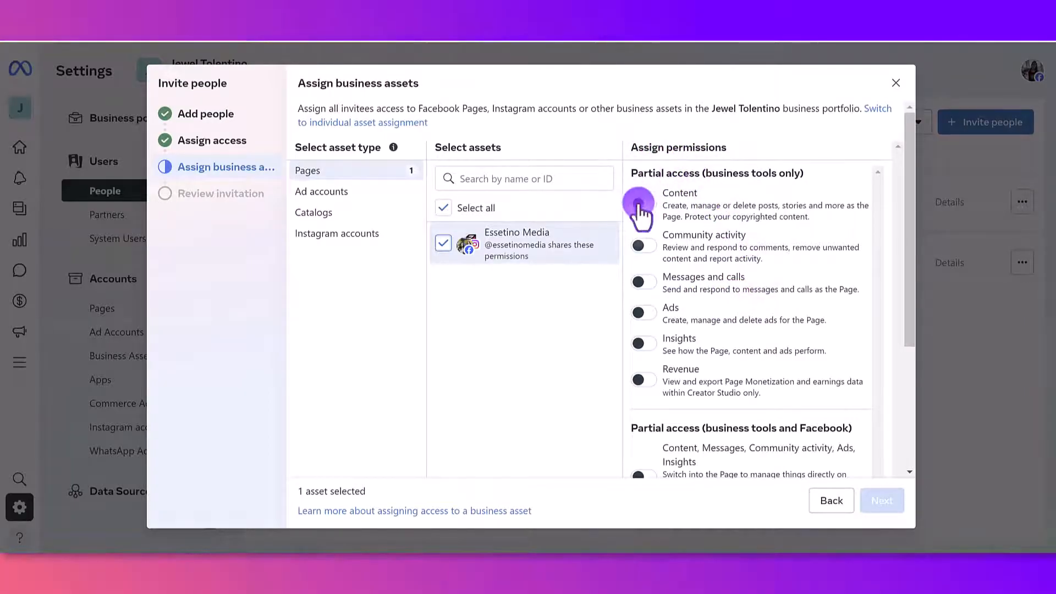
{"action": "left_click", "coordinate": [641, 202]}
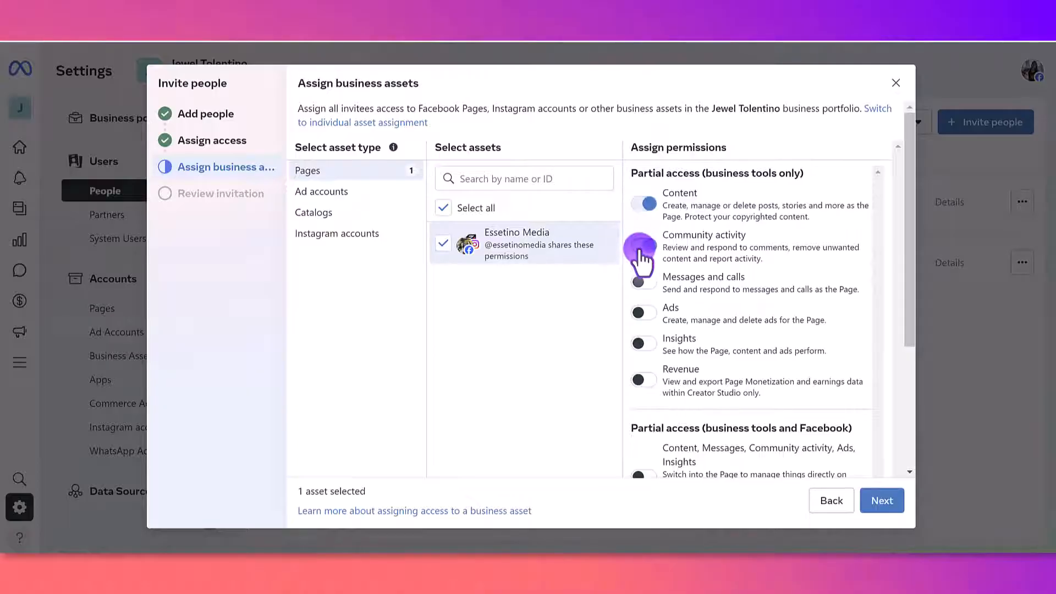
{"action": "left_click", "coordinate": [642, 245]}
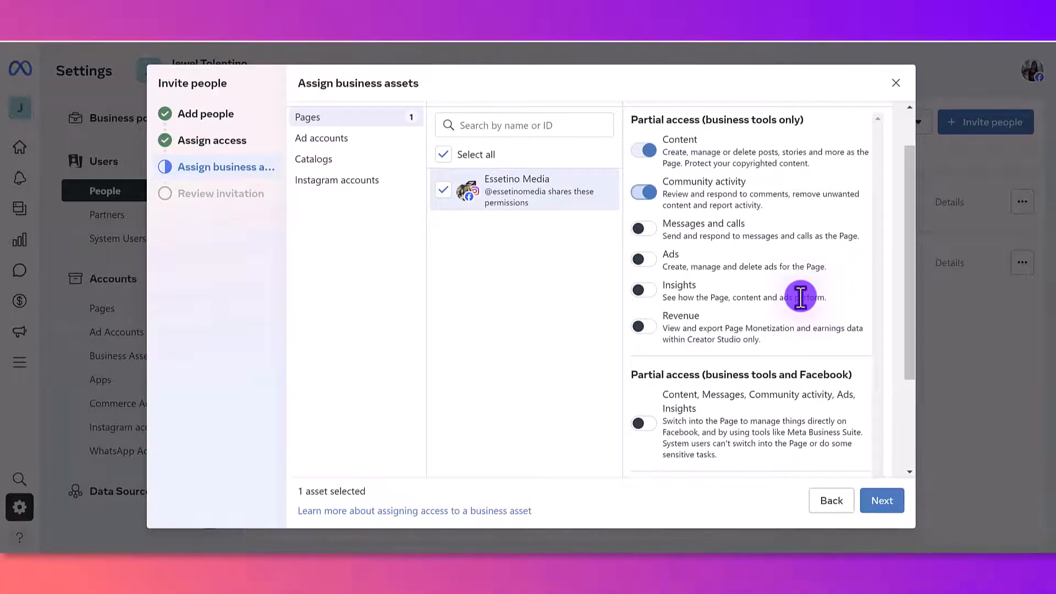
{"action": "mouse_move", "coordinate": [667, 72]}
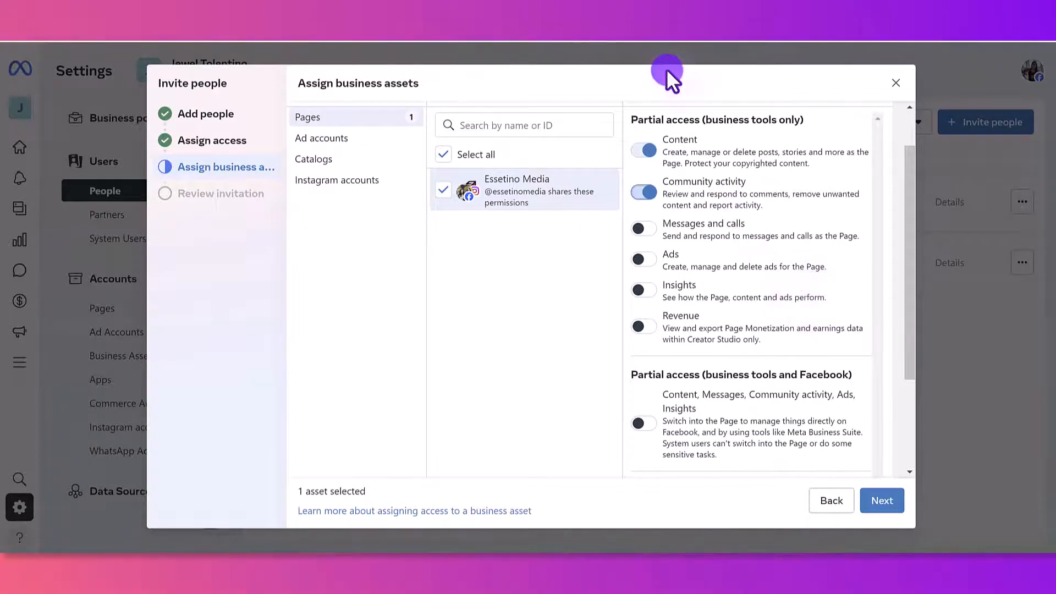
{"action": "mouse_move", "coordinate": [700, 79]}
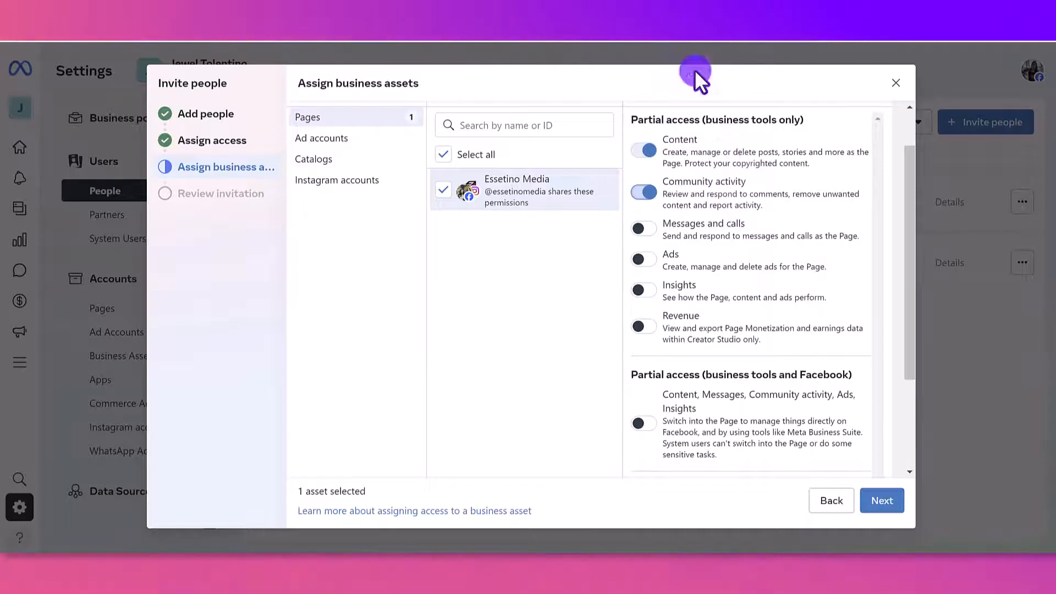
{"action": "mouse_move", "coordinate": [595, 263]}
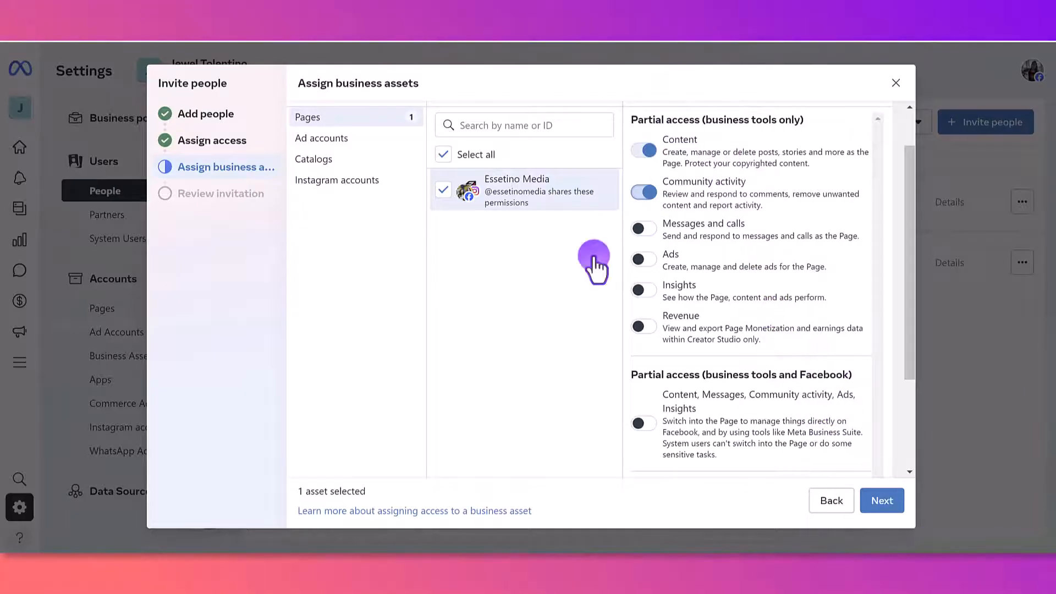
Step: Move to the Review invitation summary of basic access plus Content and Community activity
{"action": "left_click", "coordinate": [881, 501]}
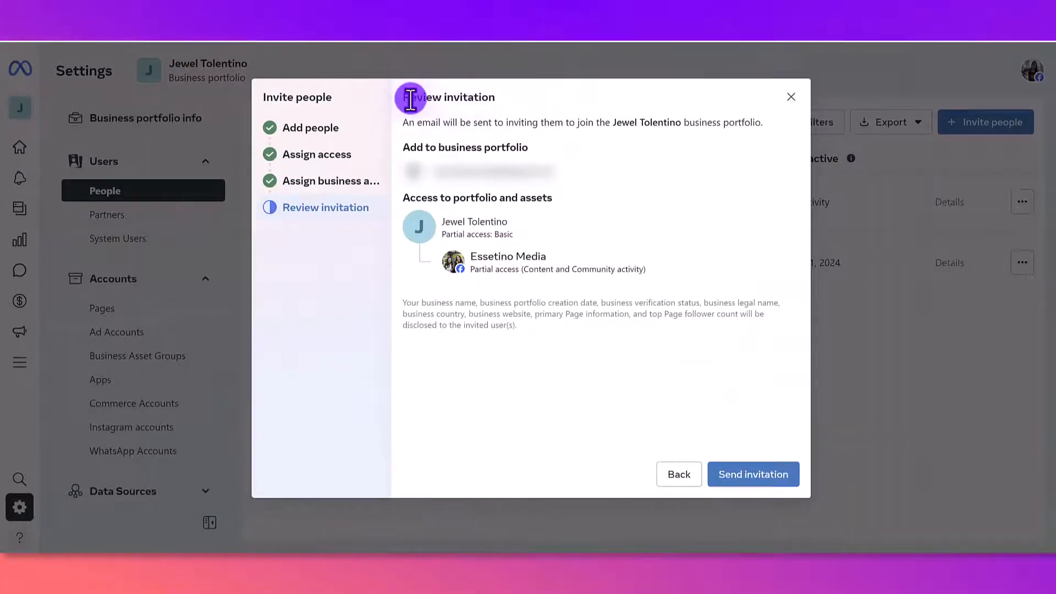
{"action": "mouse_move", "coordinate": [606, 171]}
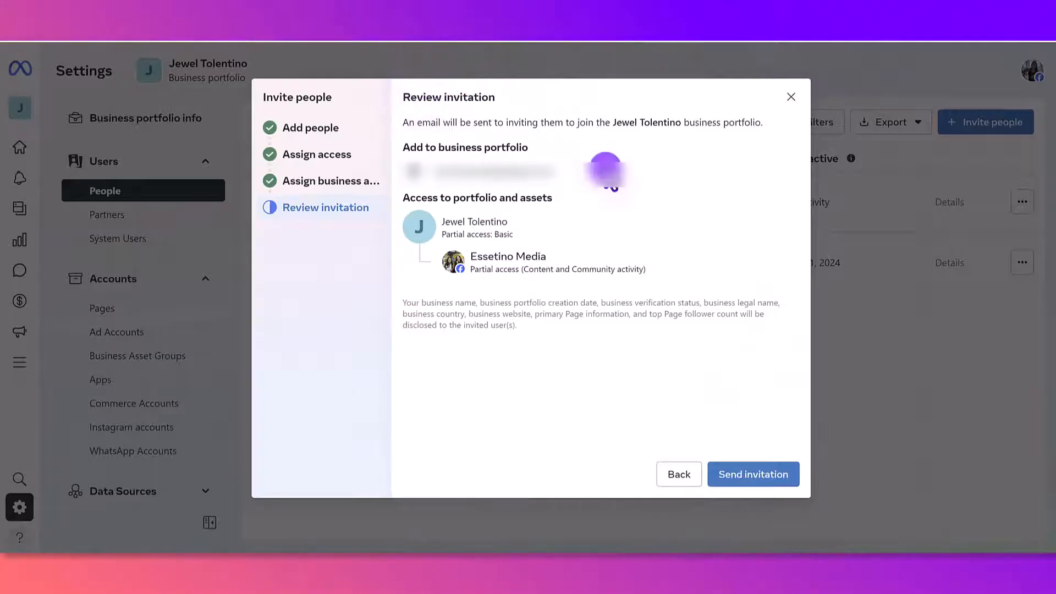
{"action": "mouse_move", "coordinate": [421, 178]}
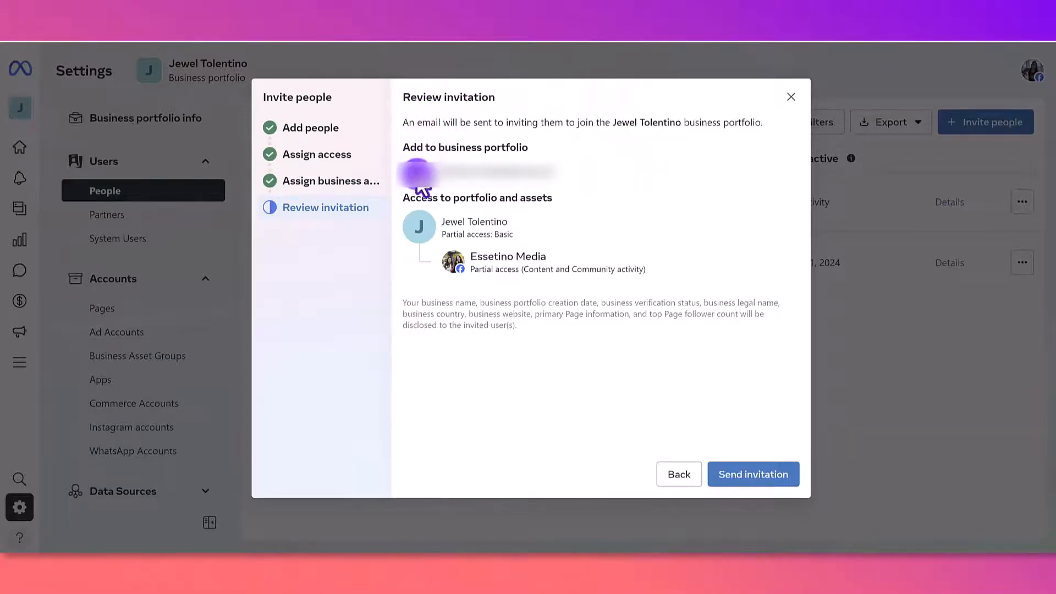
{"action": "mouse_move", "coordinate": [480, 201]}
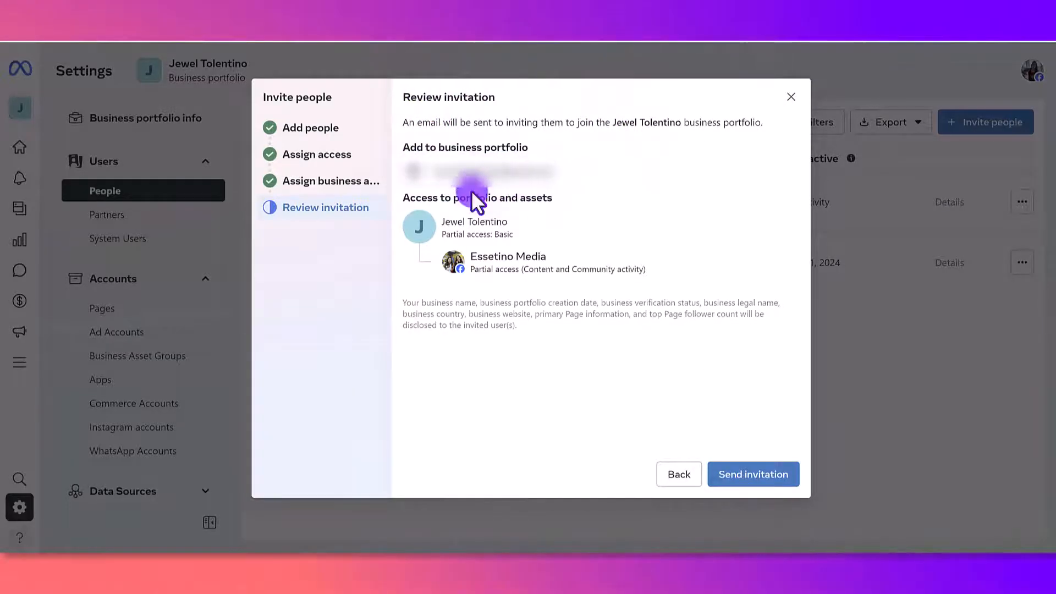
{"action": "mouse_move", "coordinate": [485, 238]}
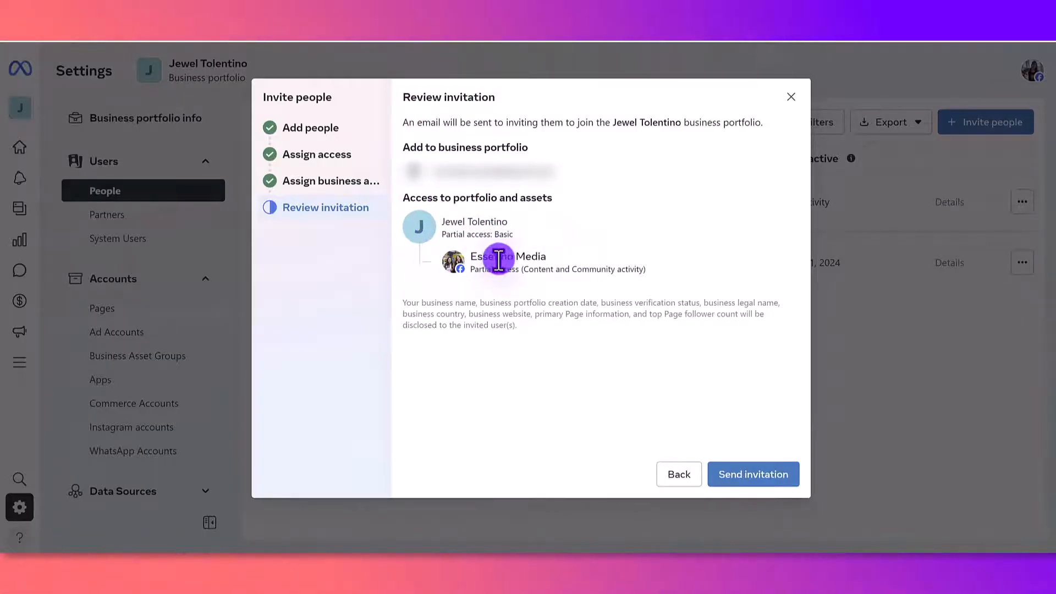
{"action": "mouse_move", "coordinate": [391, 285]}
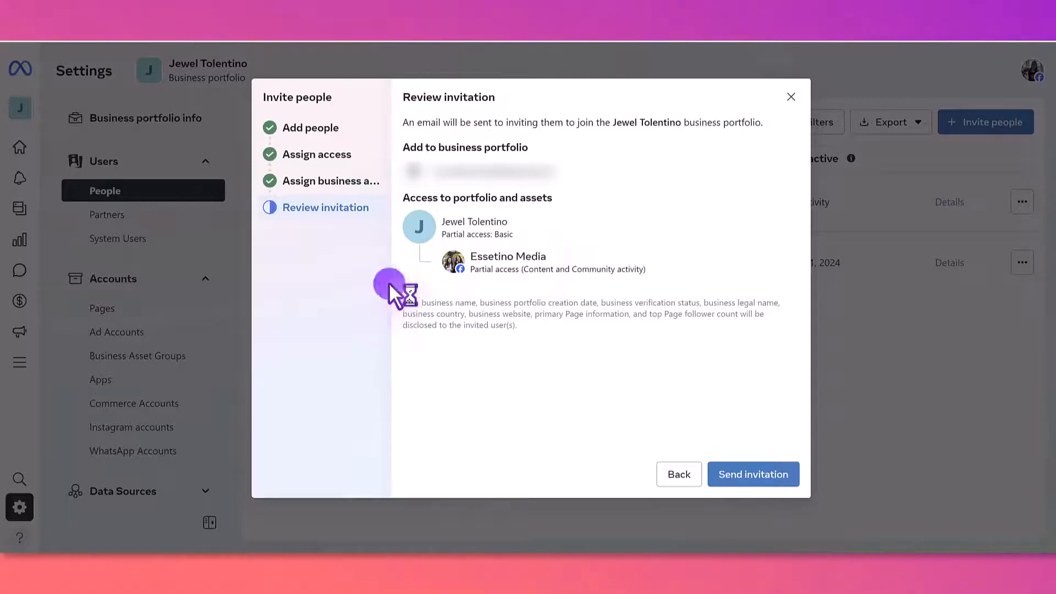
{"action": "mouse_move", "coordinate": [752, 474]}
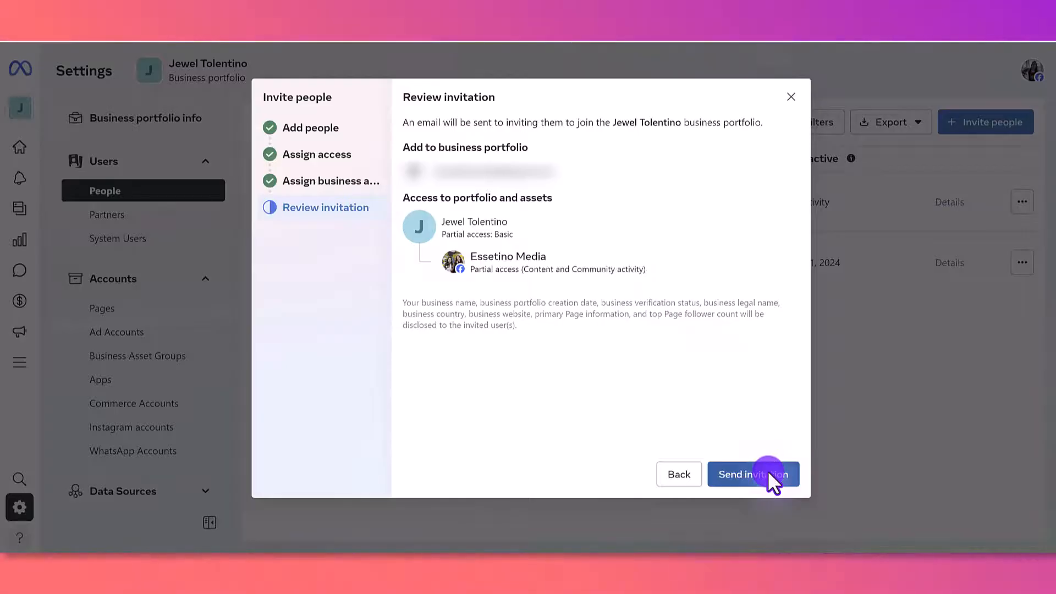
Step: Send the invitation and verify the account with an emailed confirmation code
{"action": "left_click", "coordinate": [752, 474]}
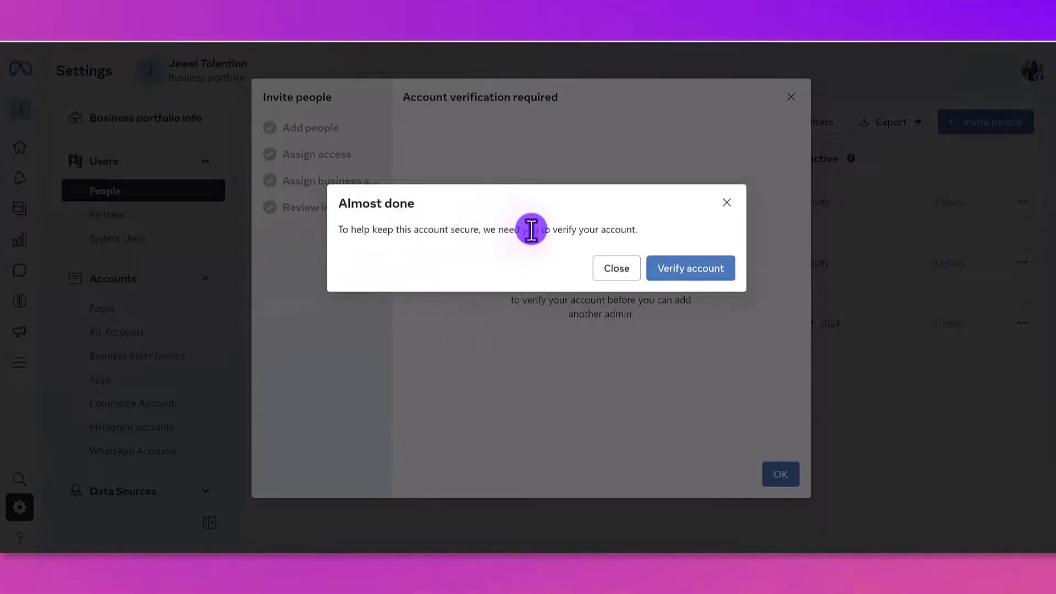
{"action": "mouse_move", "coordinate": [535, 229]}
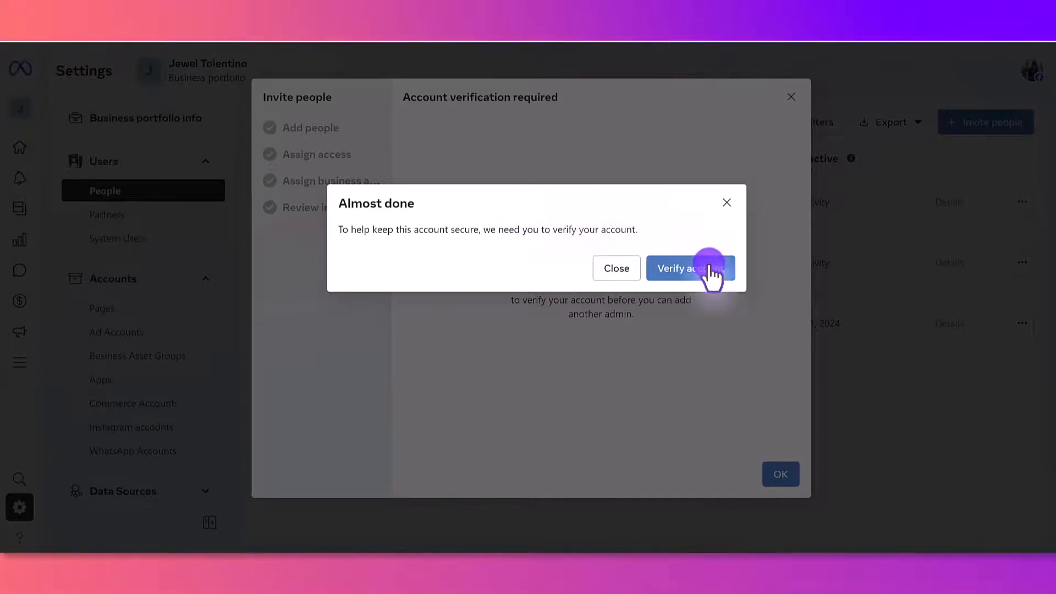
{"action": "left_click", "coordinate": [690, 269]}
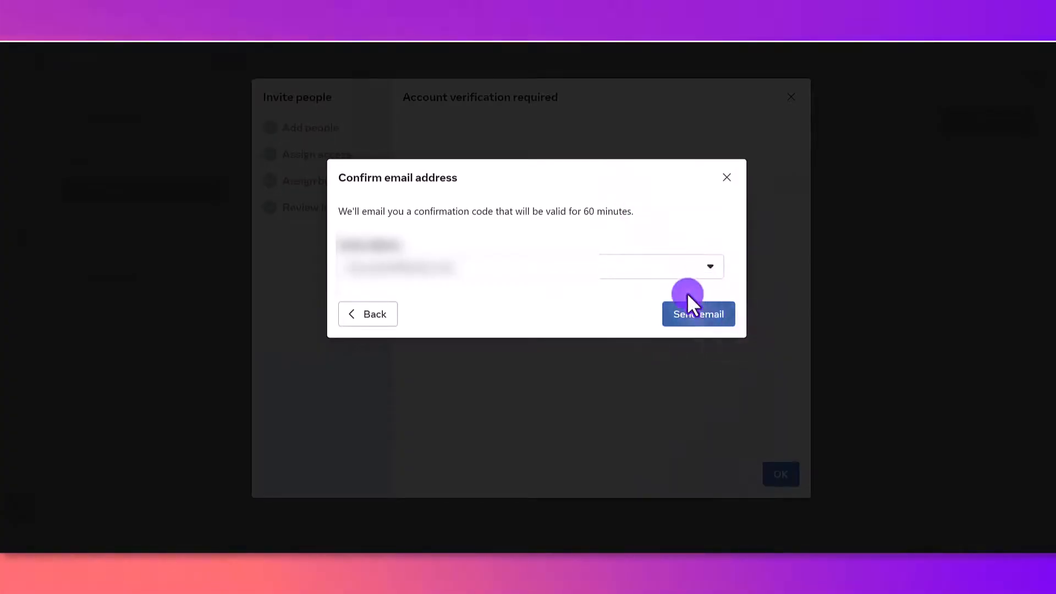
{"action": "left_click", "coordinate": [698, 313]}
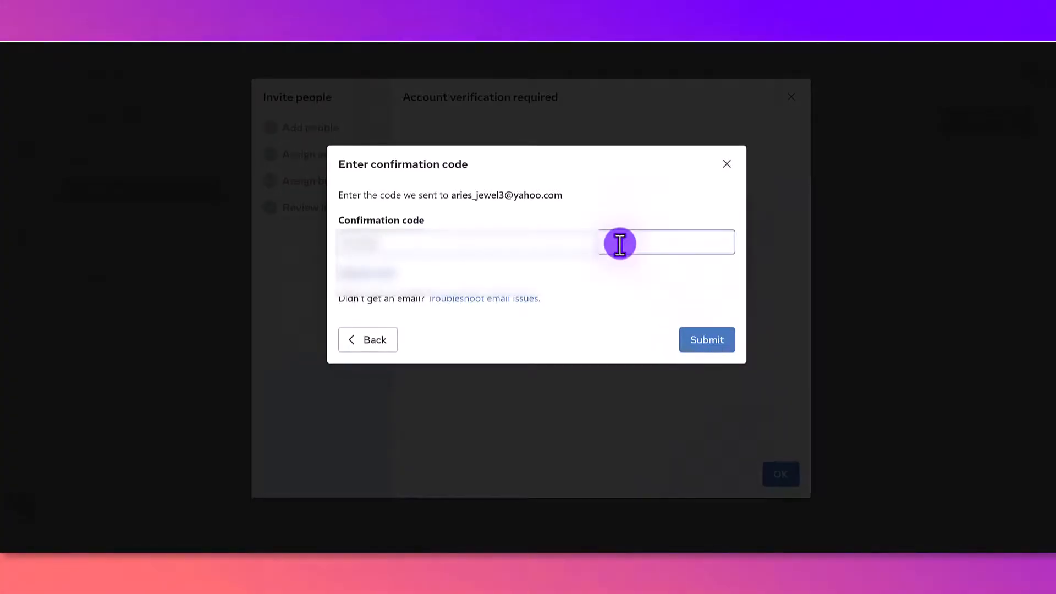
{"action": "left_click", "coordinate": [706, 340]}
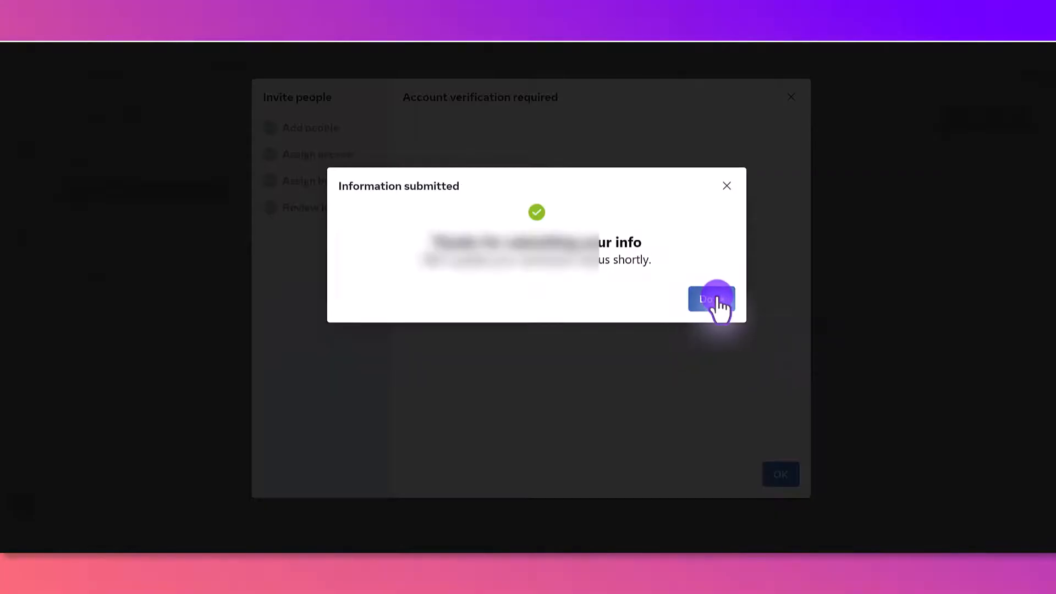
Step: Dismiss the Information submitted notice and the Invitation sent confirmation
{"action": "left_click", "coordinate": [711, 299]}
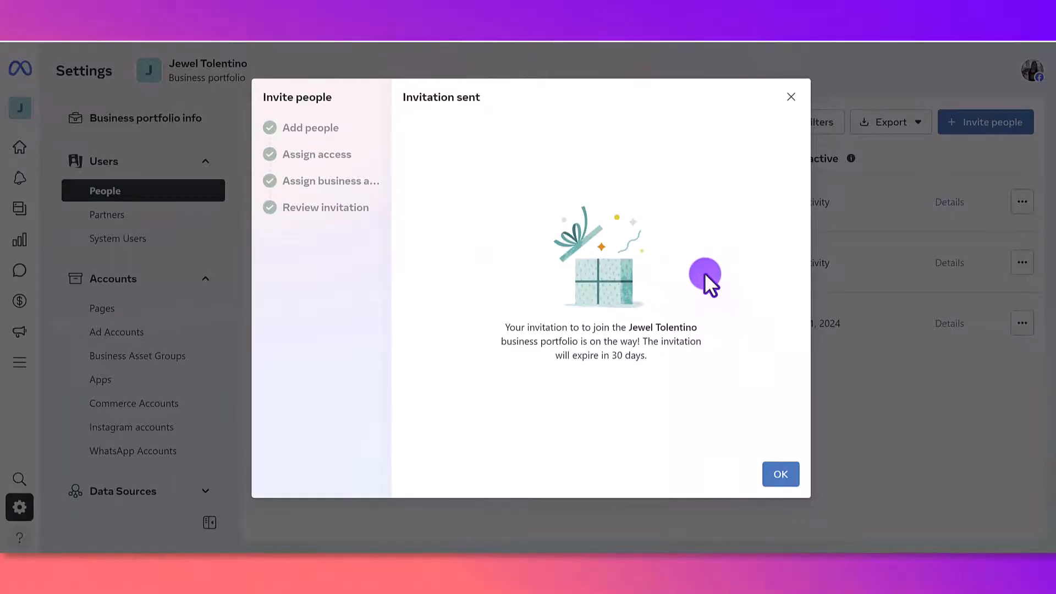
{"action": "mouse_move", "coordinate": [694, 199]}
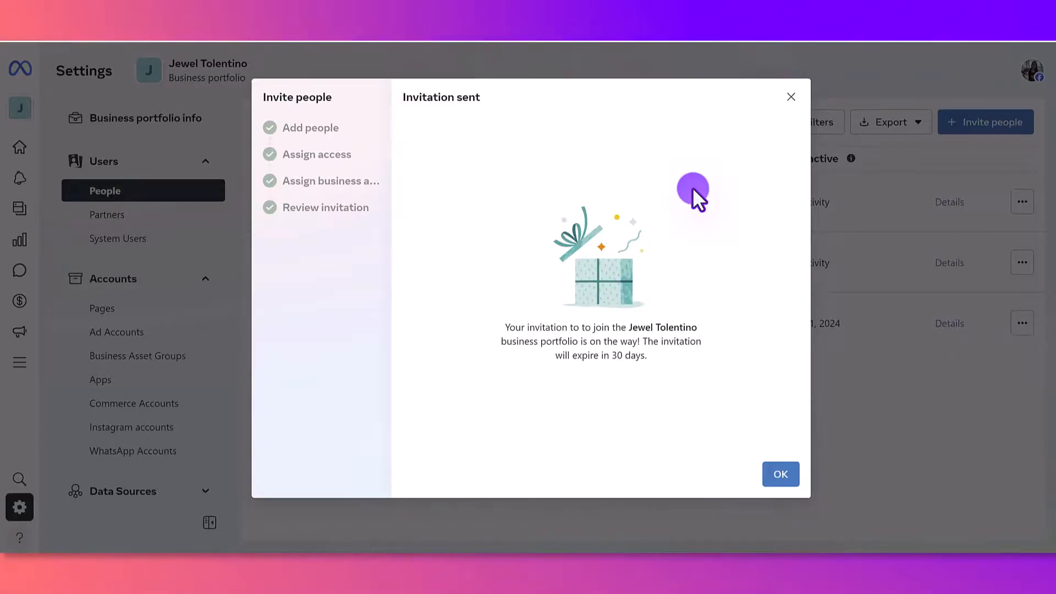
{"action": "mouse_move", "coordinate": [588, 334]}
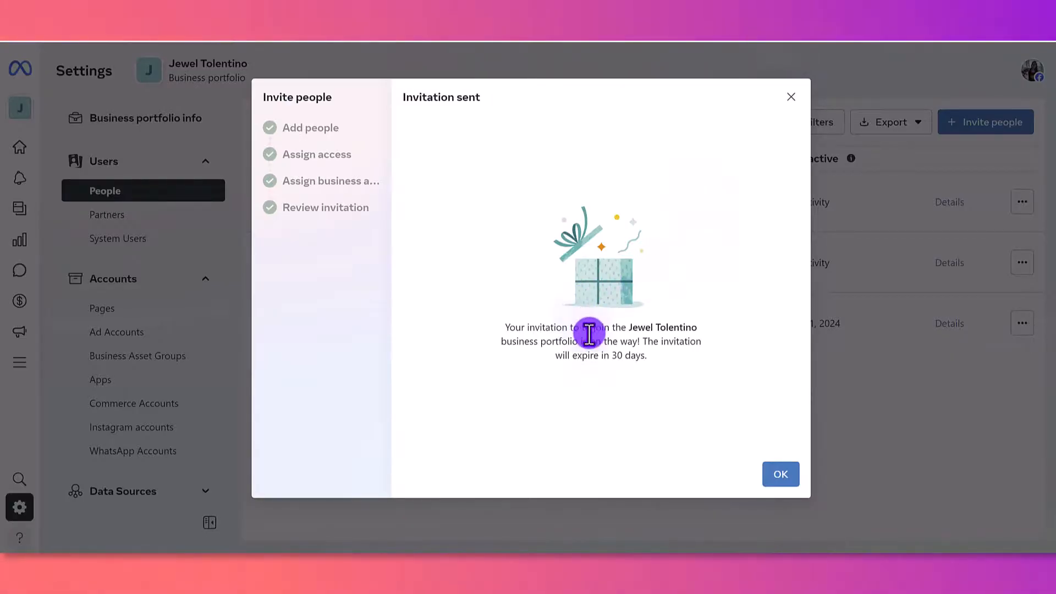
{"action": "mouse_move", "coordinate": [651, 368]}
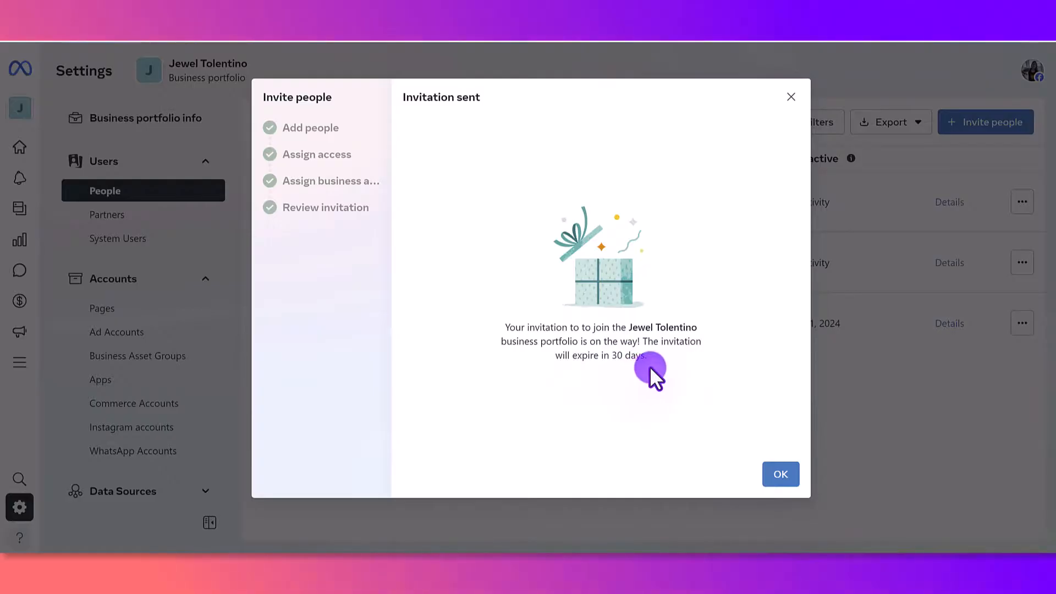
{"action": "left_click", "coordinate": [780, 473]}
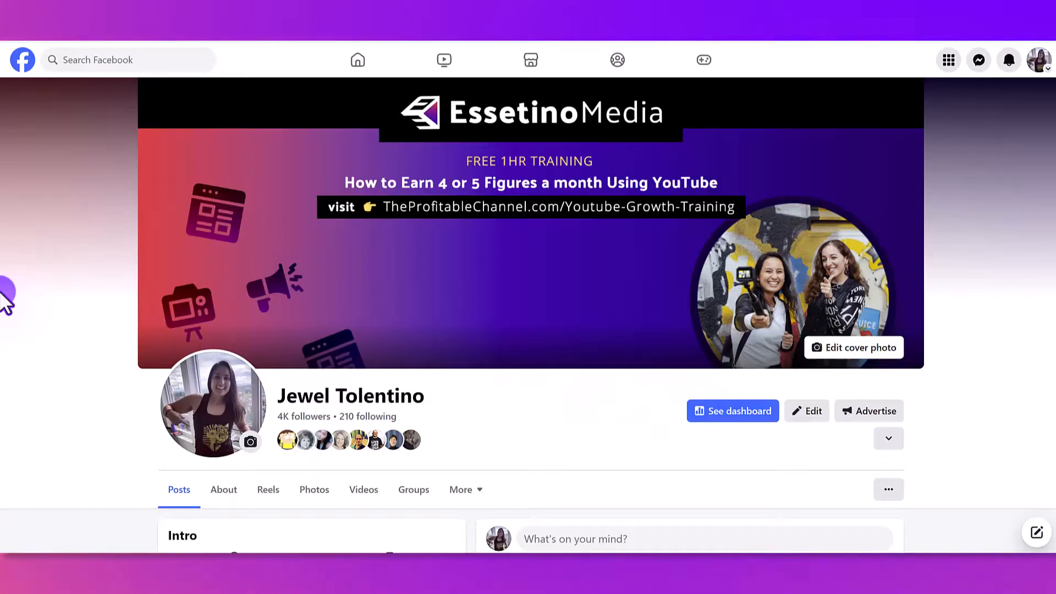